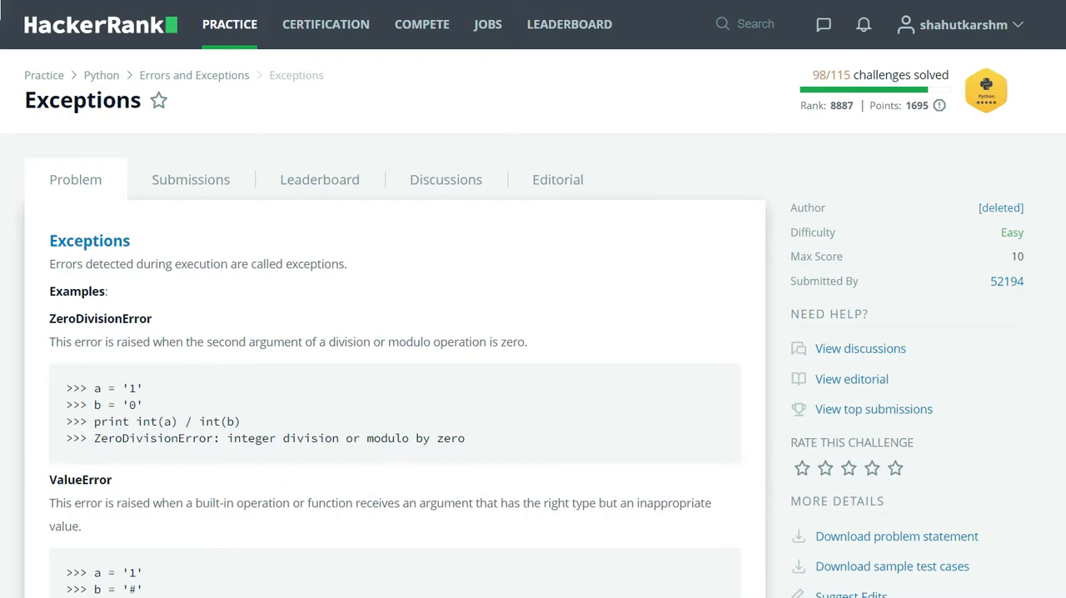
{"action": "mouse_move", "coordinate": [824, 220]}
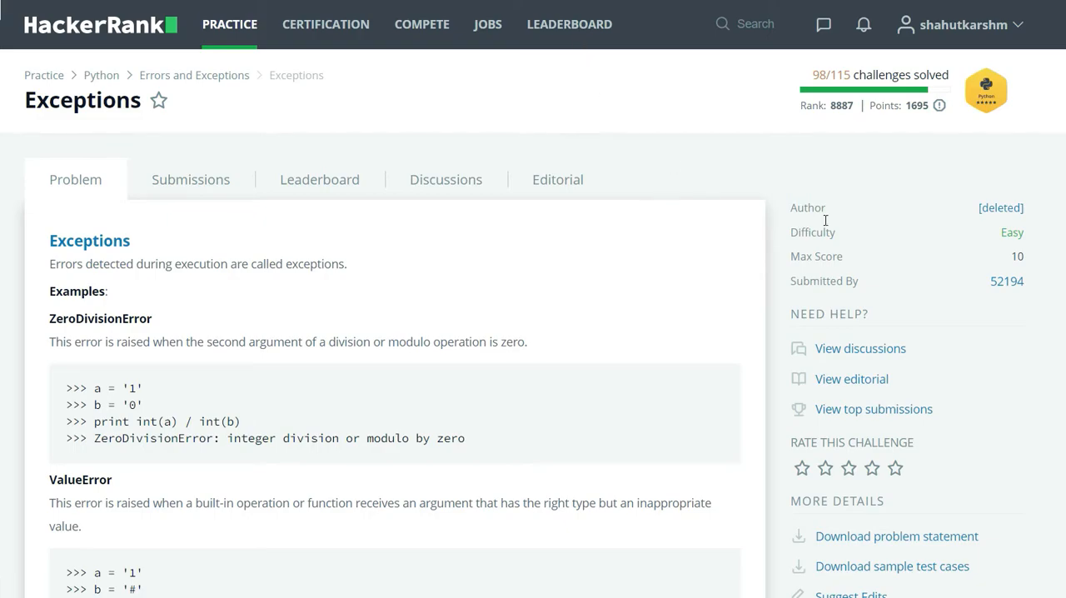
- Read the ZeroDivisionError and ValueError examples, highlighting int(b), down to Handling Exceptions
{"action": "scroll", "scroll_direction": "down", "scroll_amount": 3}
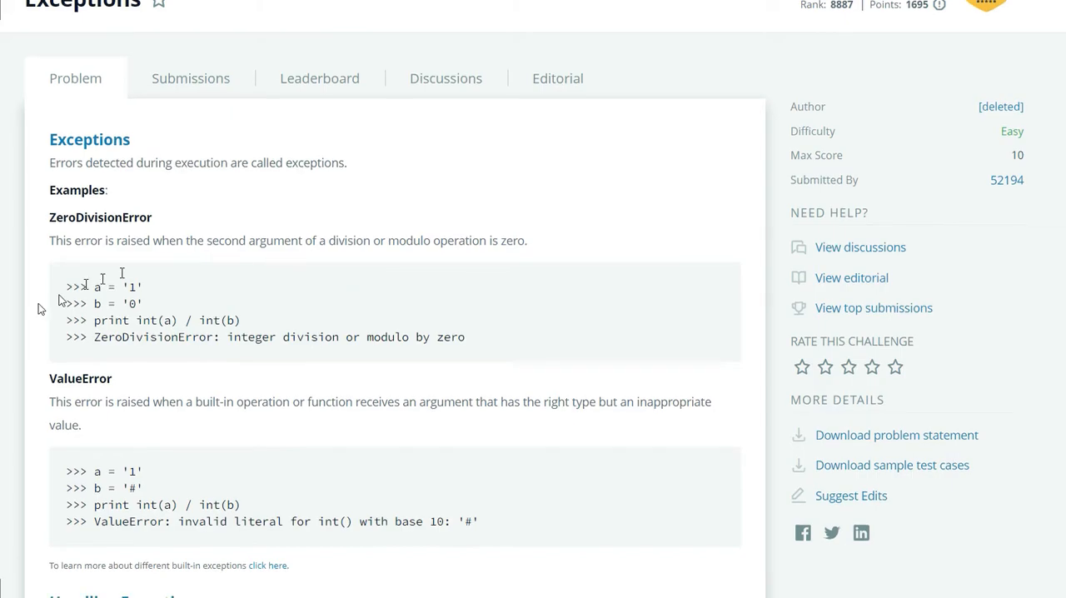
{"action": "scroll", "scroll_direction": "down", "scroll_amount": 3}
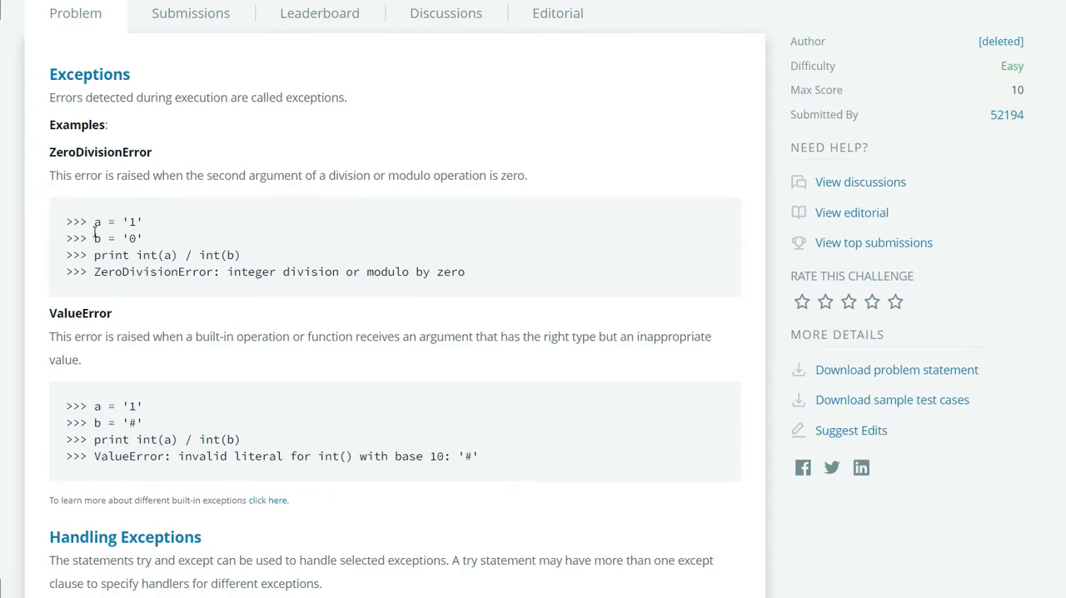
{"action": "mouse_move", "coordinate": [95, 265]}
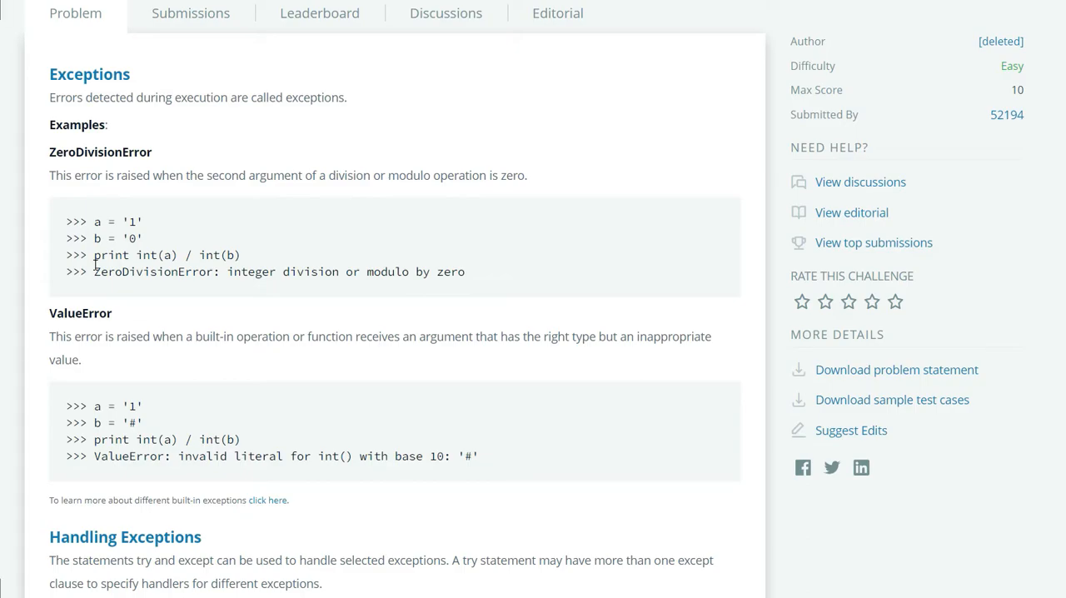
{"action": "scroll", "scroll_direction": "down", "scroll_amount": 3}
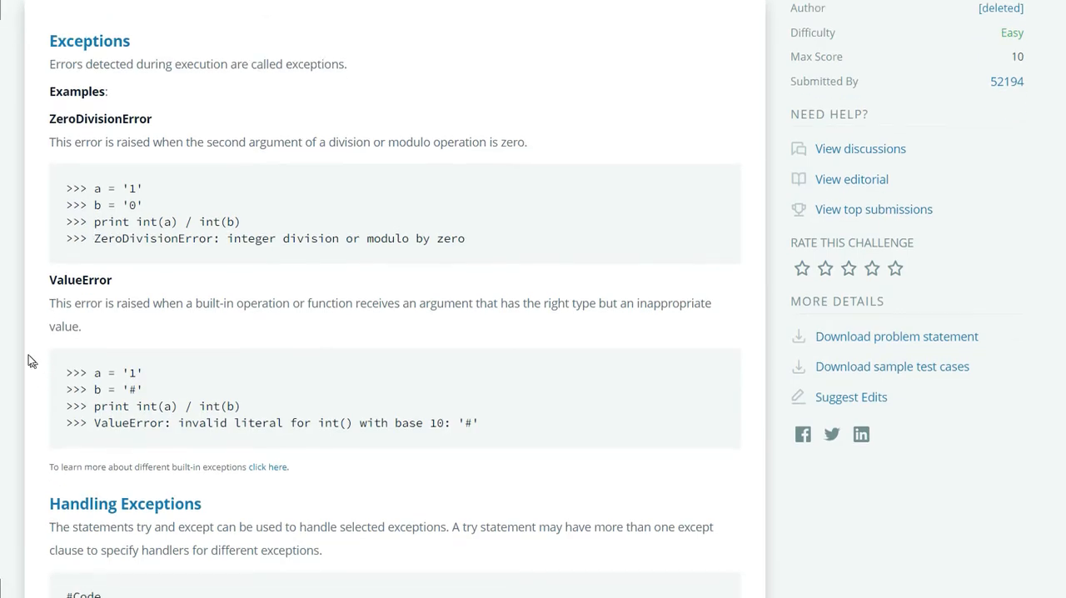
{"action": "scroll", "scroll_direction": "down", "scroll_amount": 3}
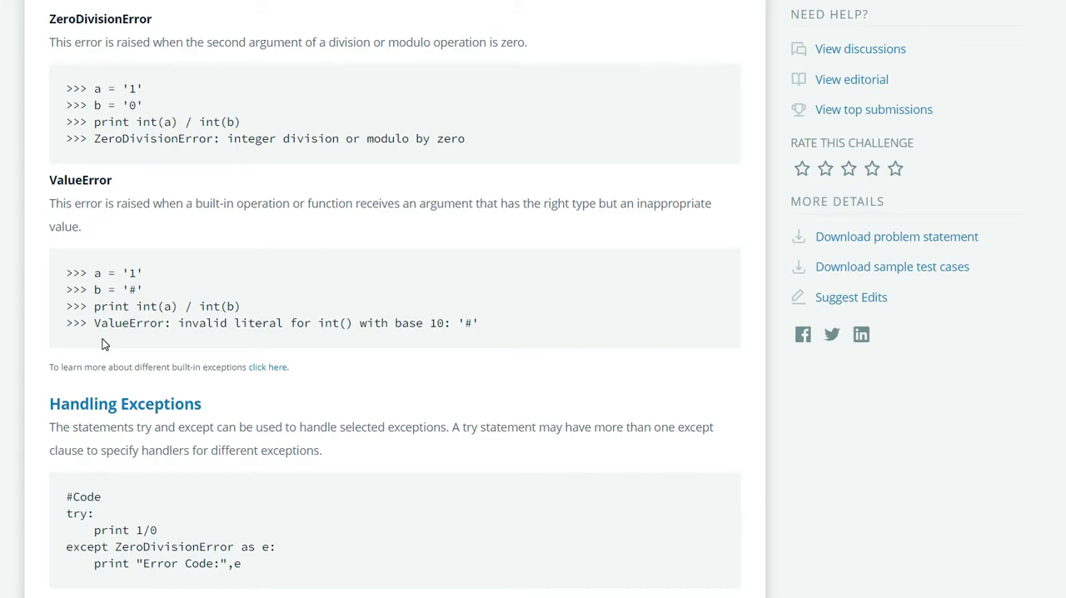
{"action": "mouse_move", "coordinate": [98, 315]}
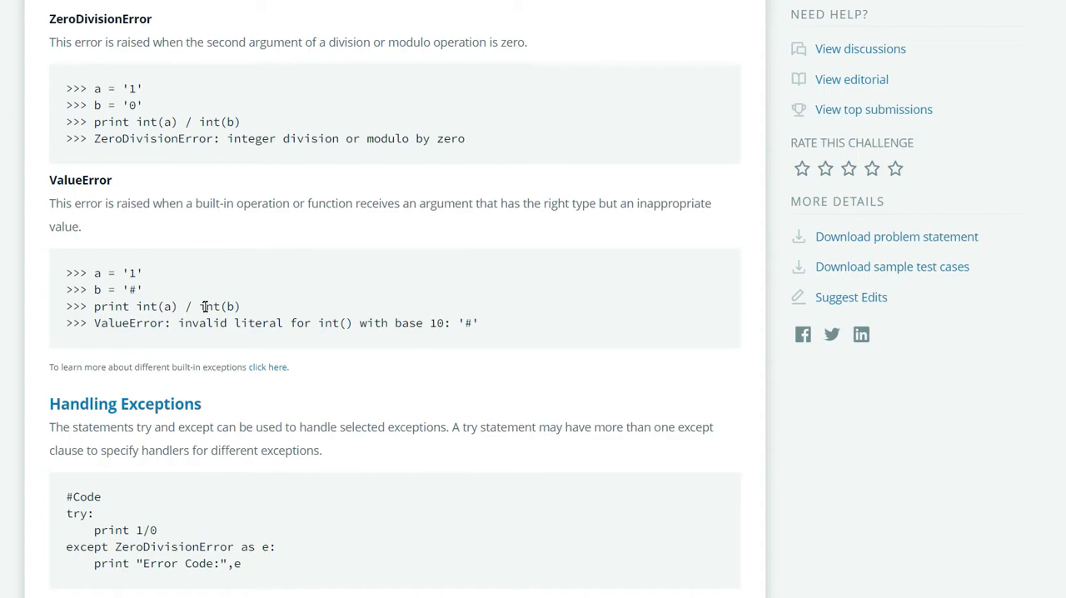
{"action": "double_click", "coordinate": [219, 305]}
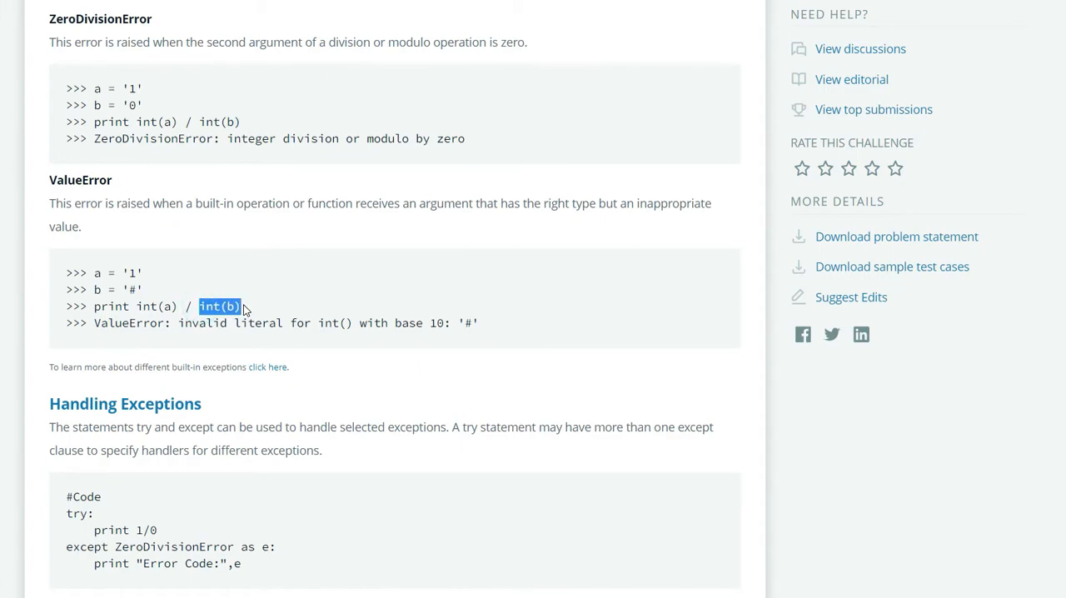
{"action": "scroll", "scroll_direction": "down", "scroll_amount": 3}
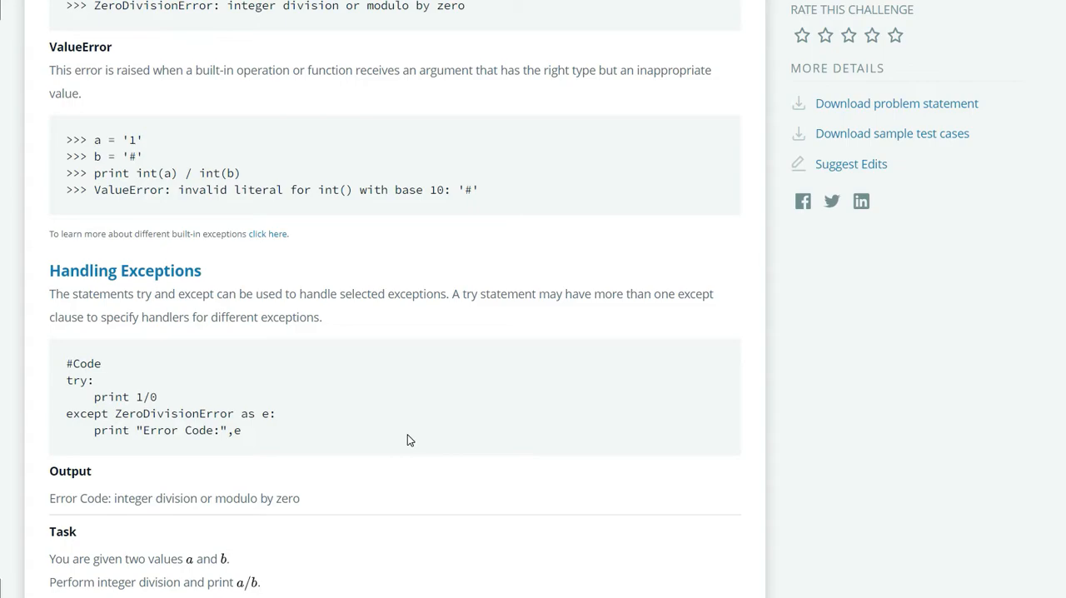
- Read Task, Input Format, Constraints, Output Format, Sample Input/Output and the Python 3 note
{"action": "scroll", "scroll_direction": "down", "scroll_amount": 3}
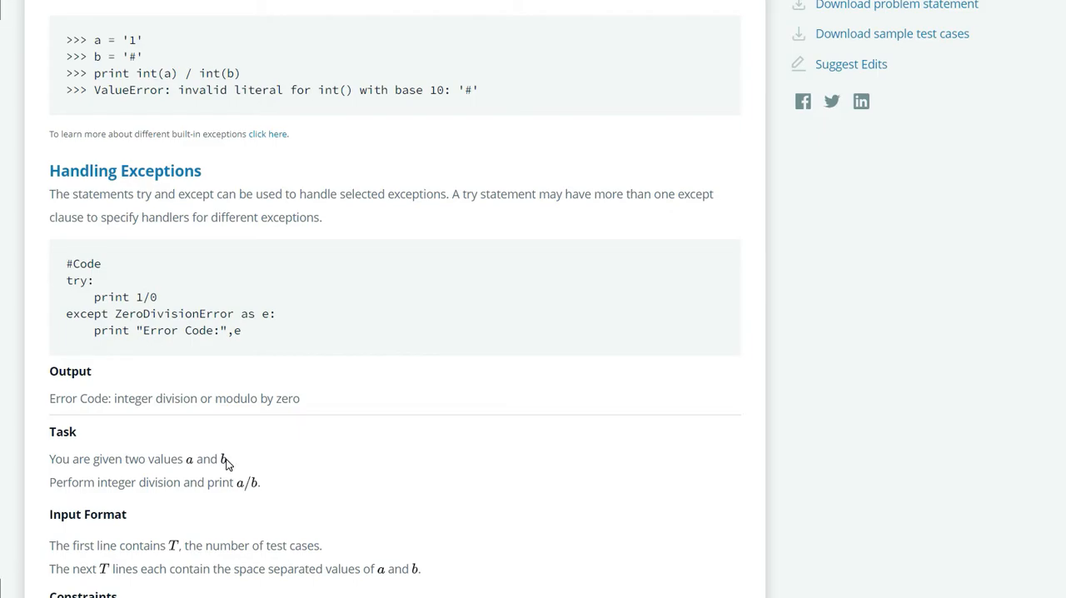
{"action": "scroll", "scroll_direction": "down", "scroll_amount": 3}
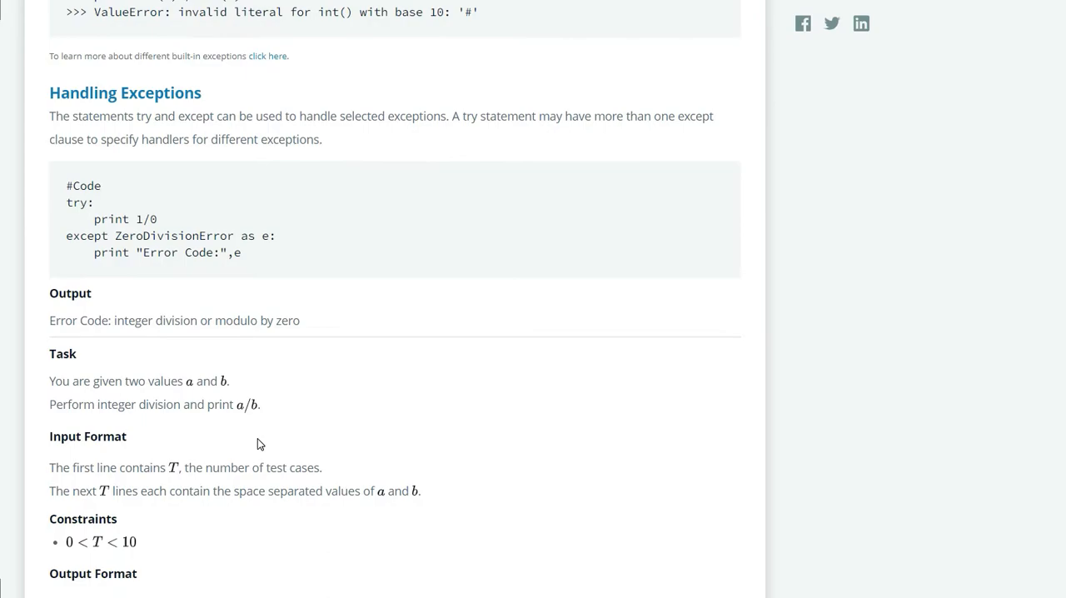
{"action": "scroll", "scroll_direction": "down", "scroll_amount": 3}
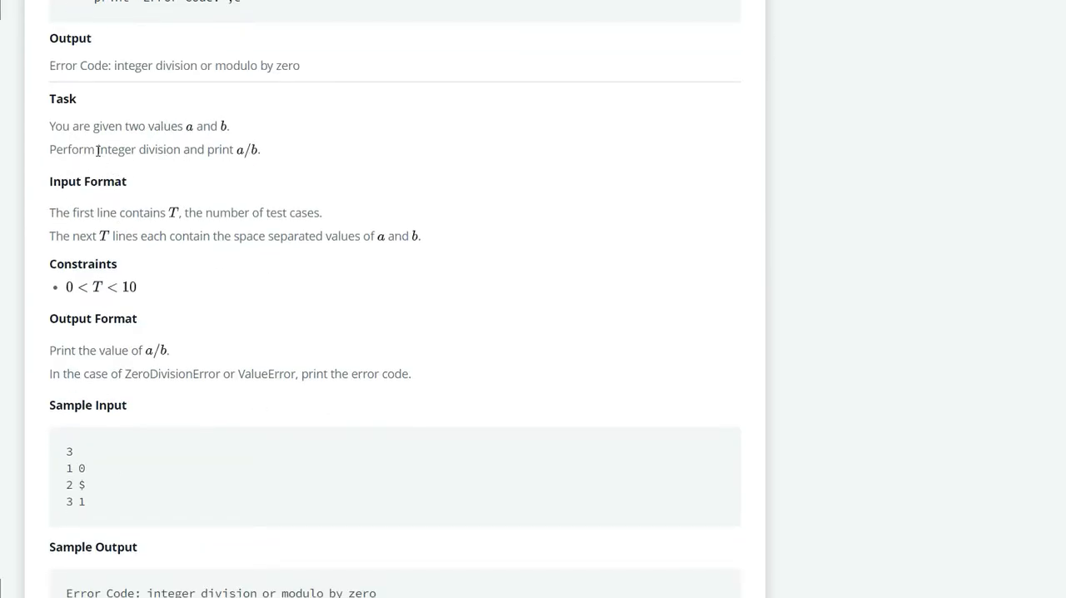
{"action": "mouse_move", "coordinate": [190, 157]}
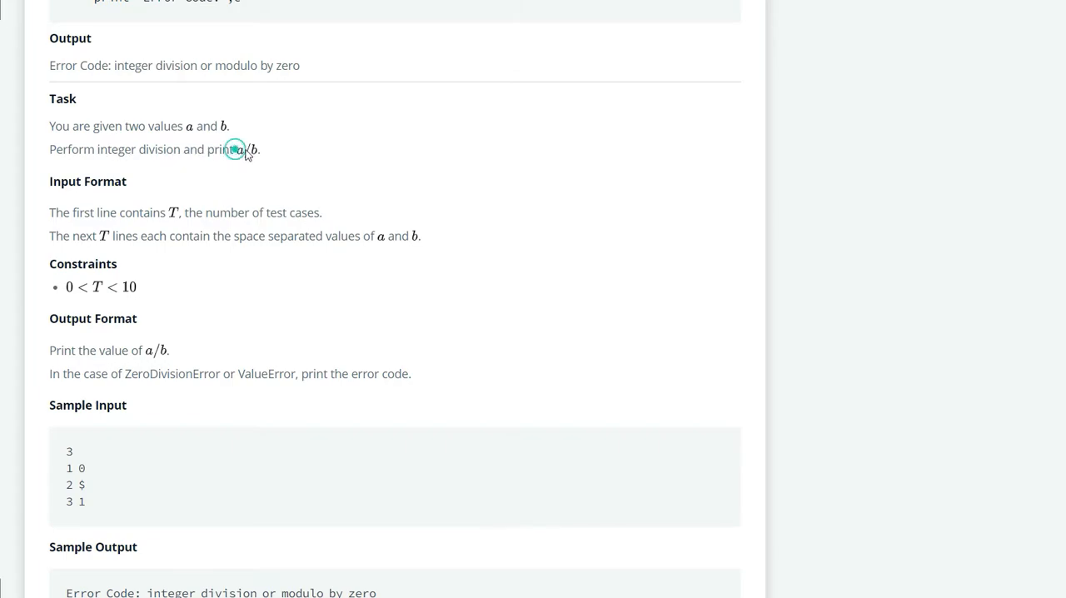
{"action": "scroll", "scroll_direction": "down", "scroll_amount": 3}
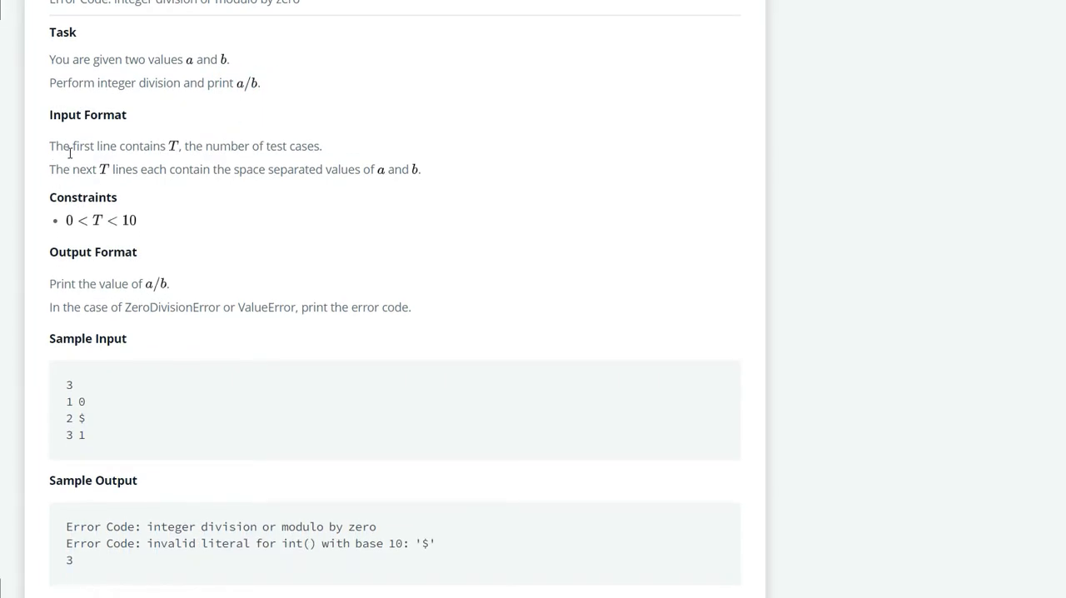
{"action": "mouse_move", "coordinate": [162, 145]}
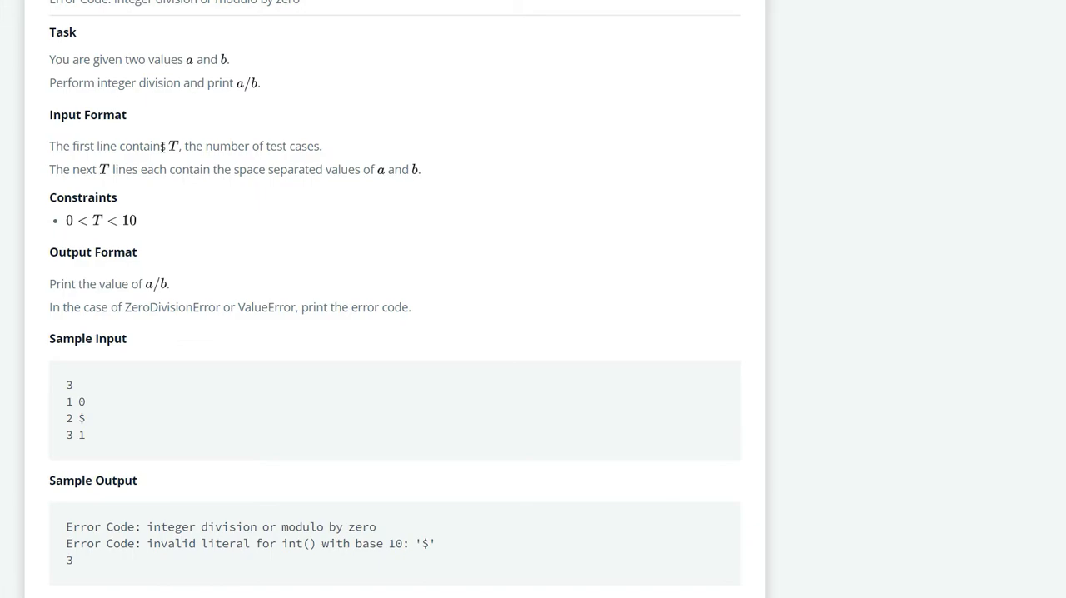
{"action": "scroll", "scroll_direction": "down", "scroll_amount": 3}
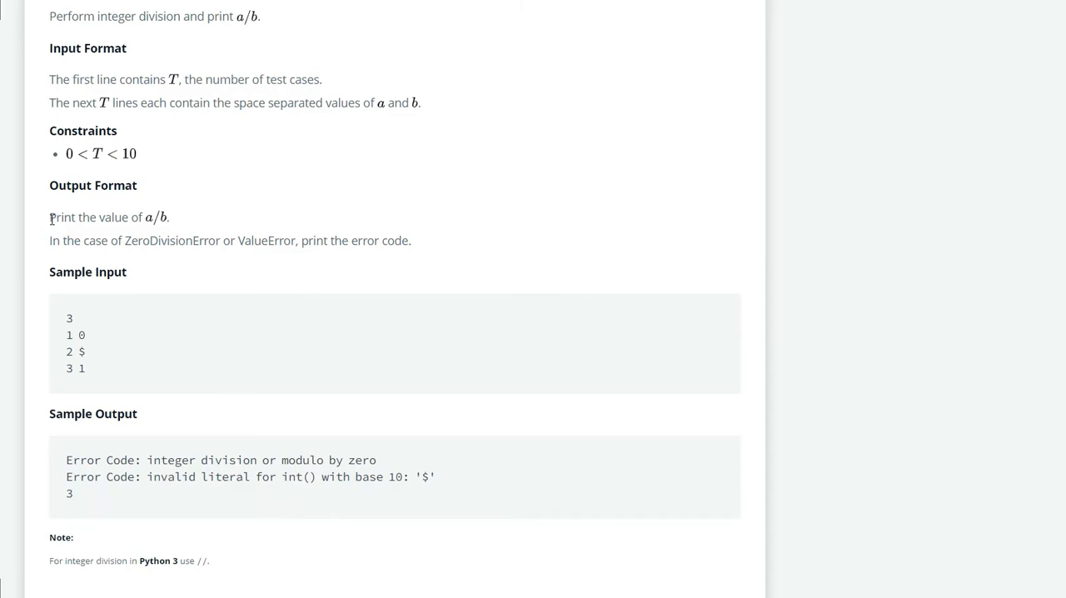
- Match the first sample output line to its input, then reach the Python 3 editor
{"action": "scroll", "scroll_direction": "down", "scroll_amount": 3}
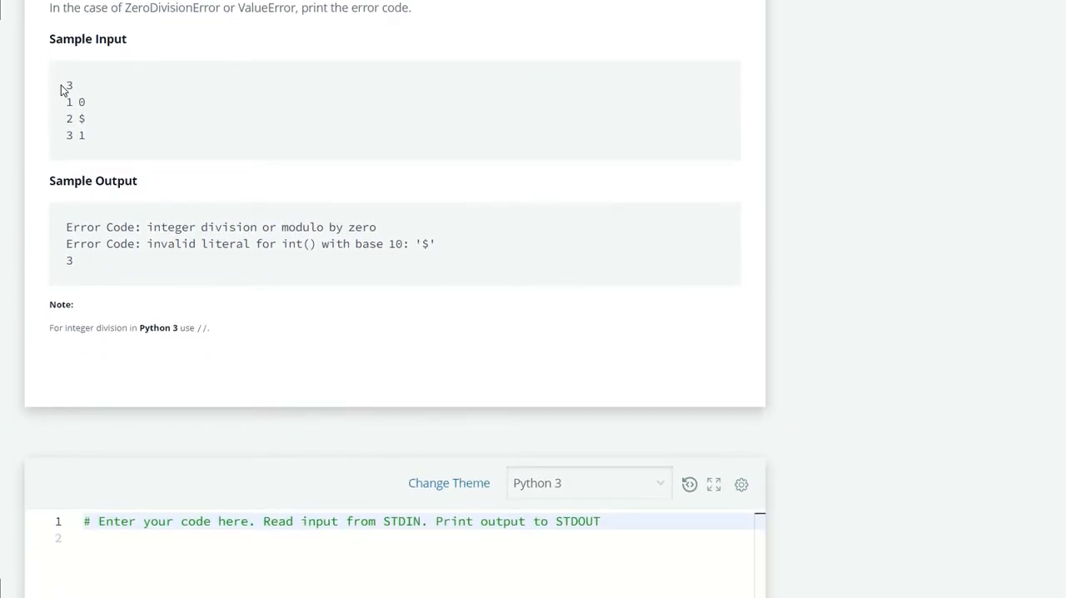
{"action": "double_click", "coordinate": [68, 86]}
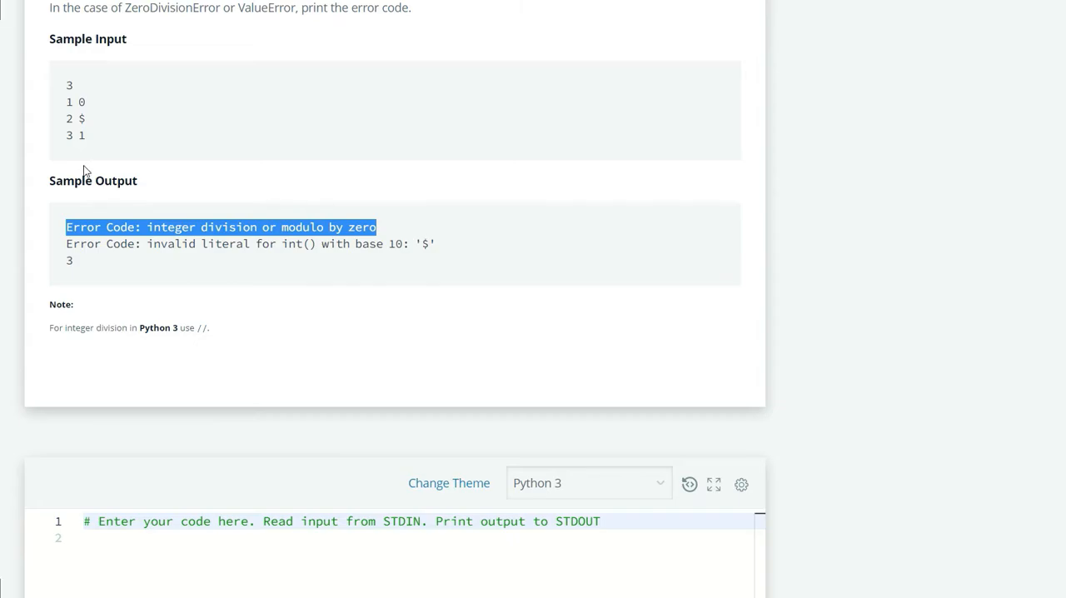
{"action": "mouse_move", "coordinate": [69, 116]}
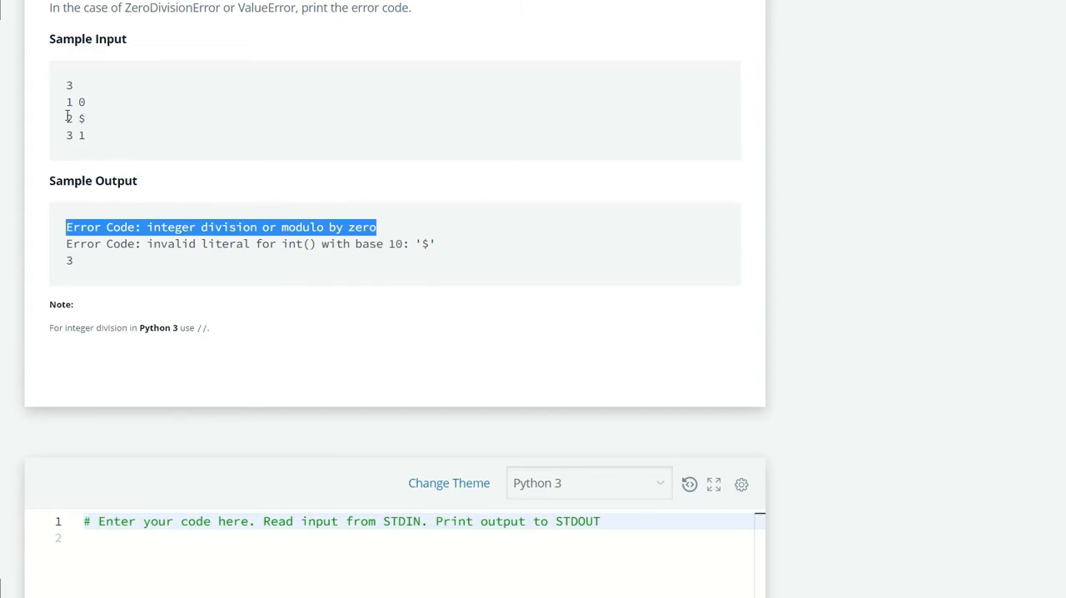
{"action": "left_click", "coordinate": [98, 123]}
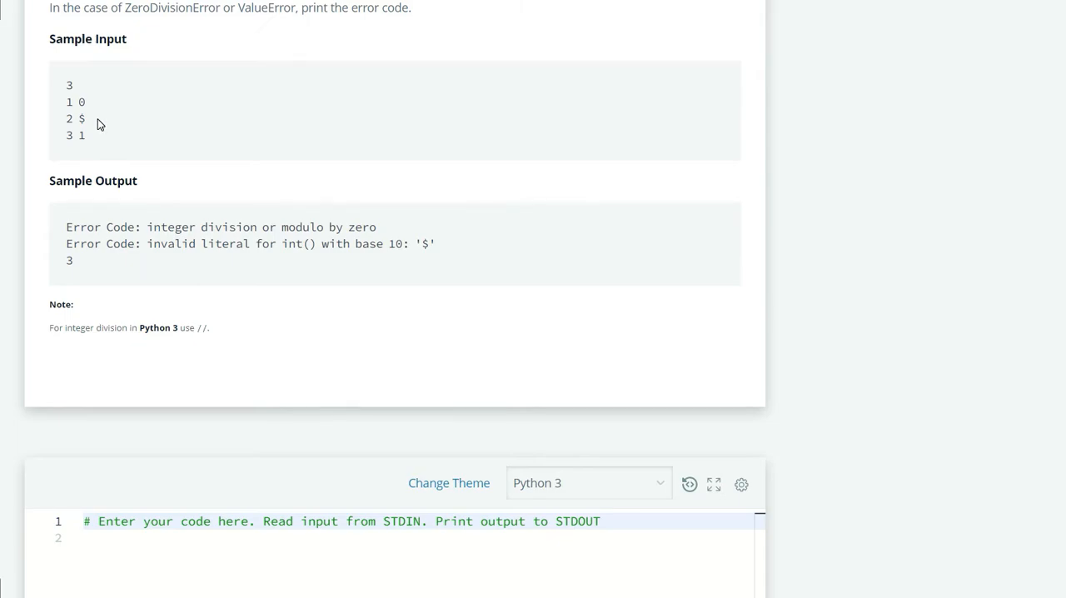
{"action": "mouse_move", "coordinate": [69, 135]}
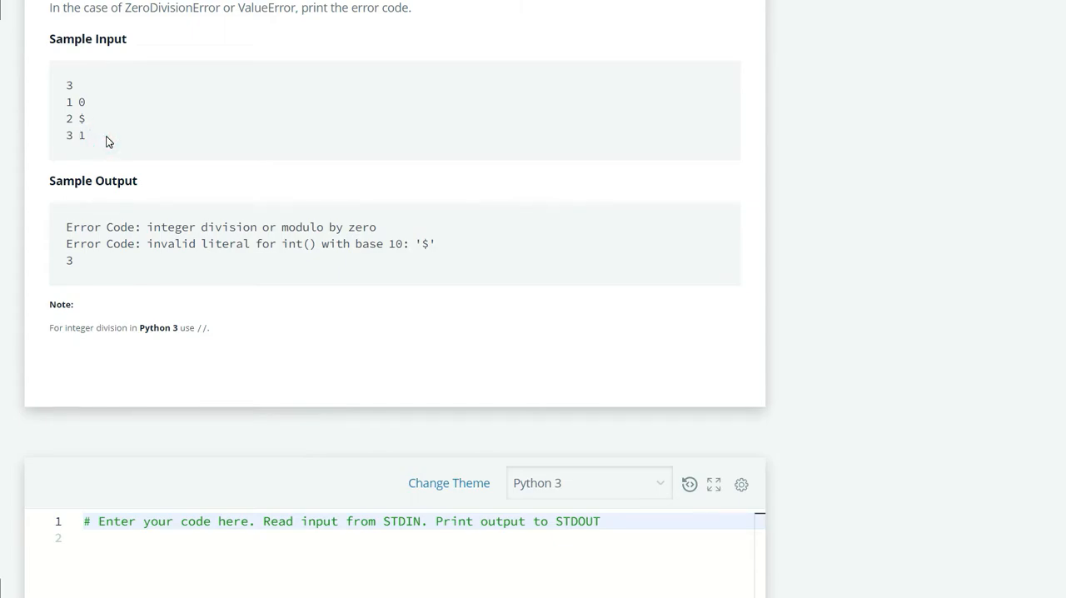
{"action": "mouse_move", "coordinate": [67, 265]}
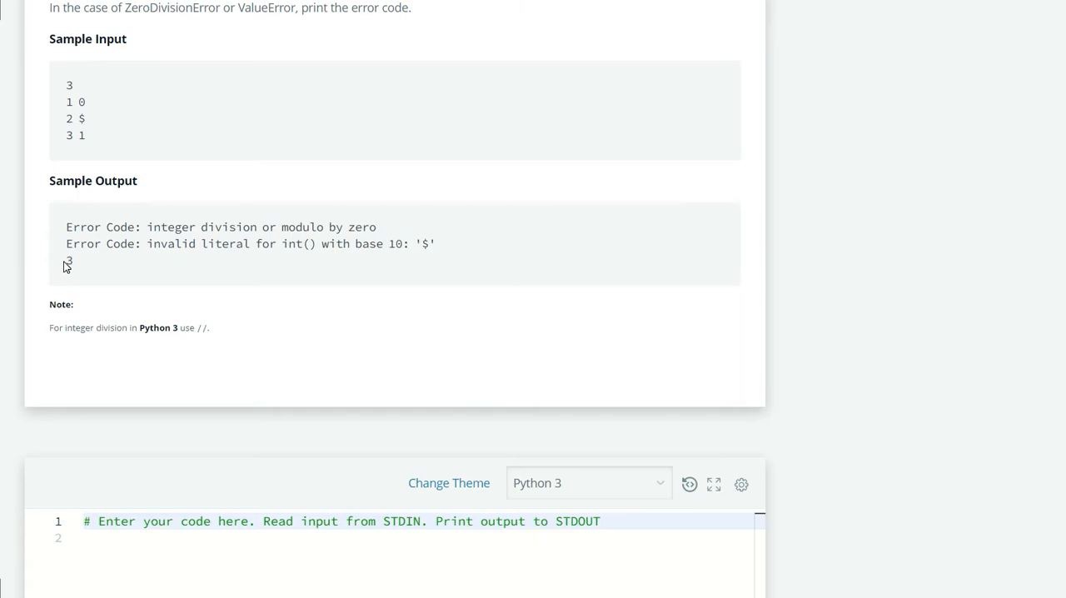
{"action": "scroll", "scroll_direction": "down", "scroll_amount": 3}
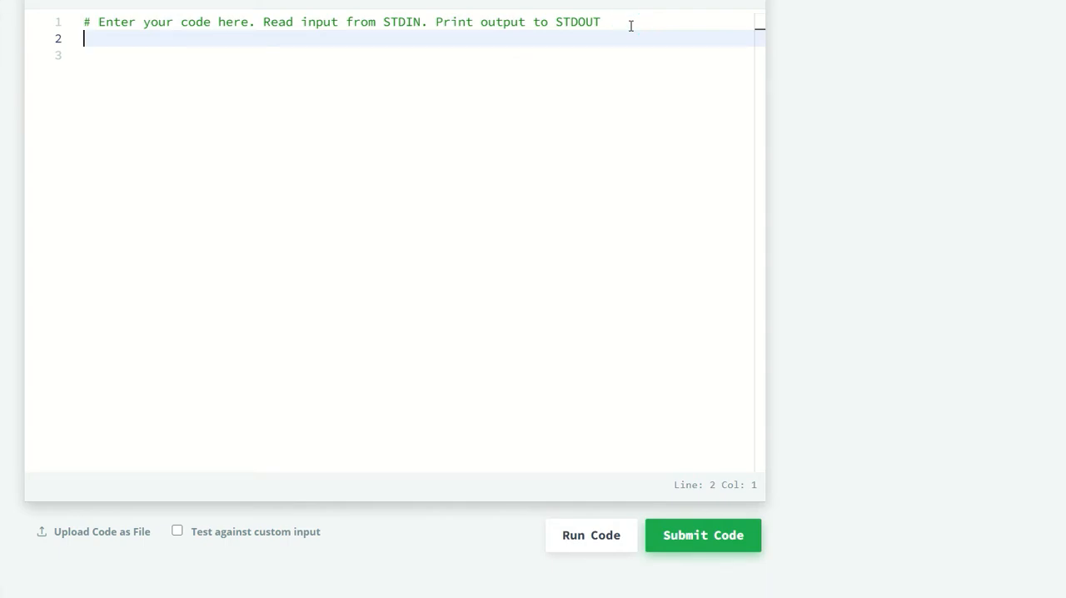
- Write a loop over int(input()) test cases that splits each input line into a and b
{"action": "type", "text": "for i"}
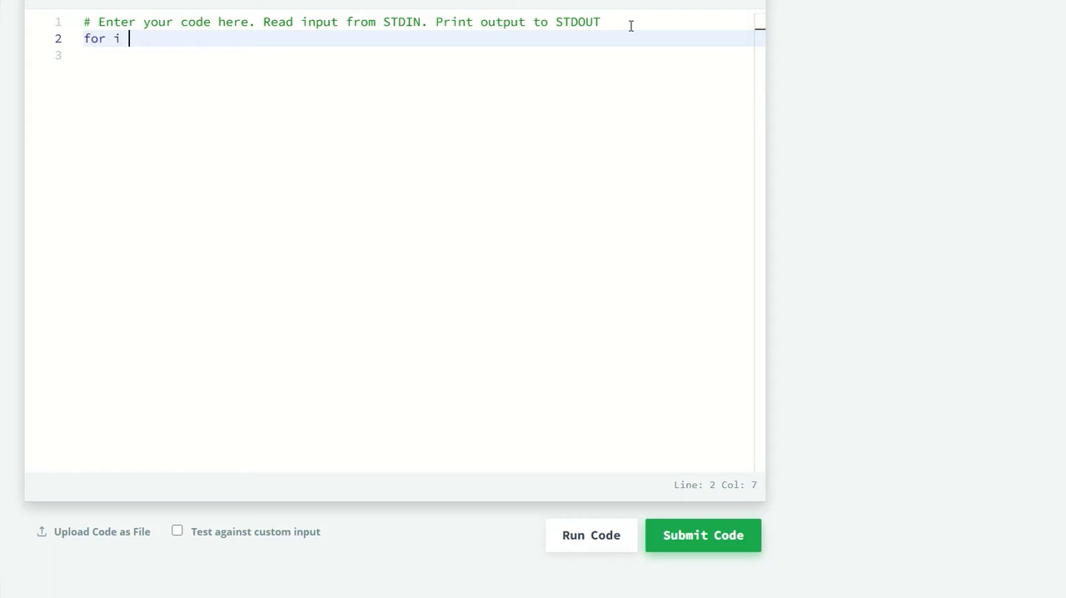
{"action": "type", "text": "in range("}
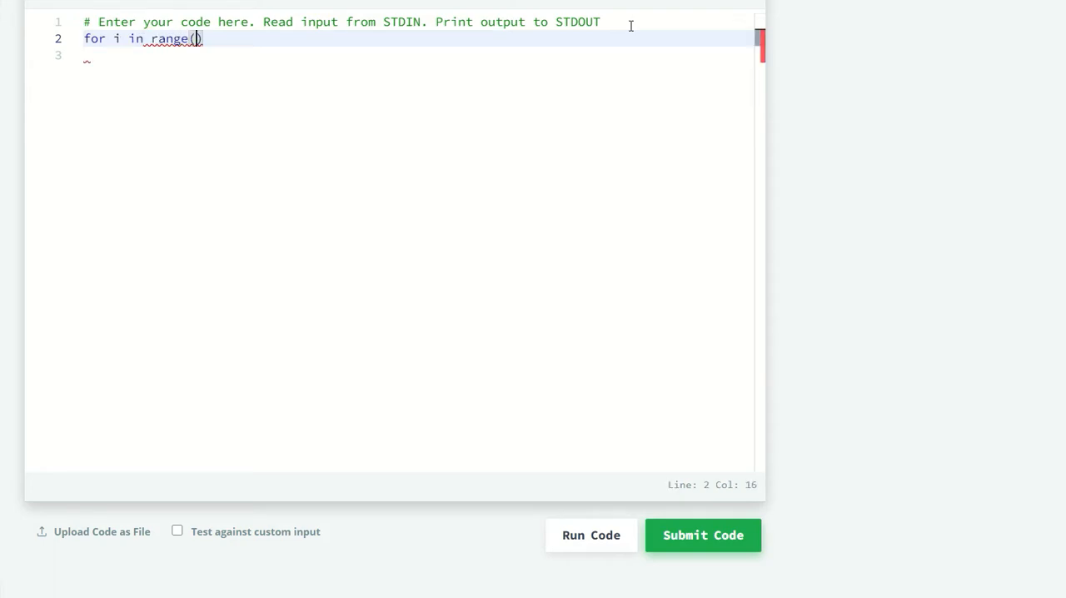
{"action": "type", "text": "int(input("}
{"action": "left_click", "coordinate": [416, 55]}
{"action": "type", "text": "a,b"}
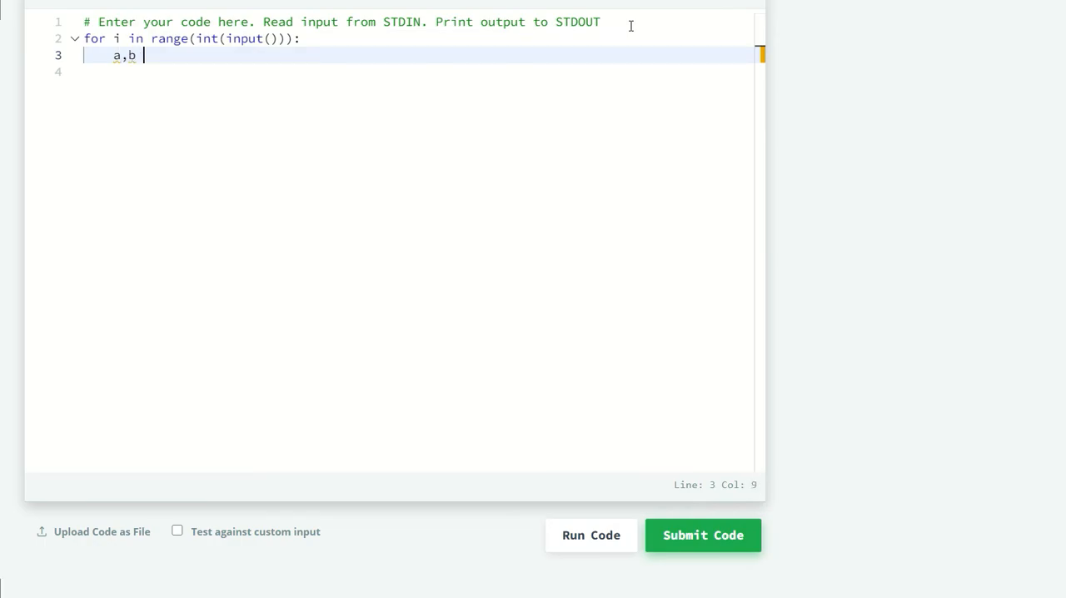
{"action": "type", "text": "= input()"}
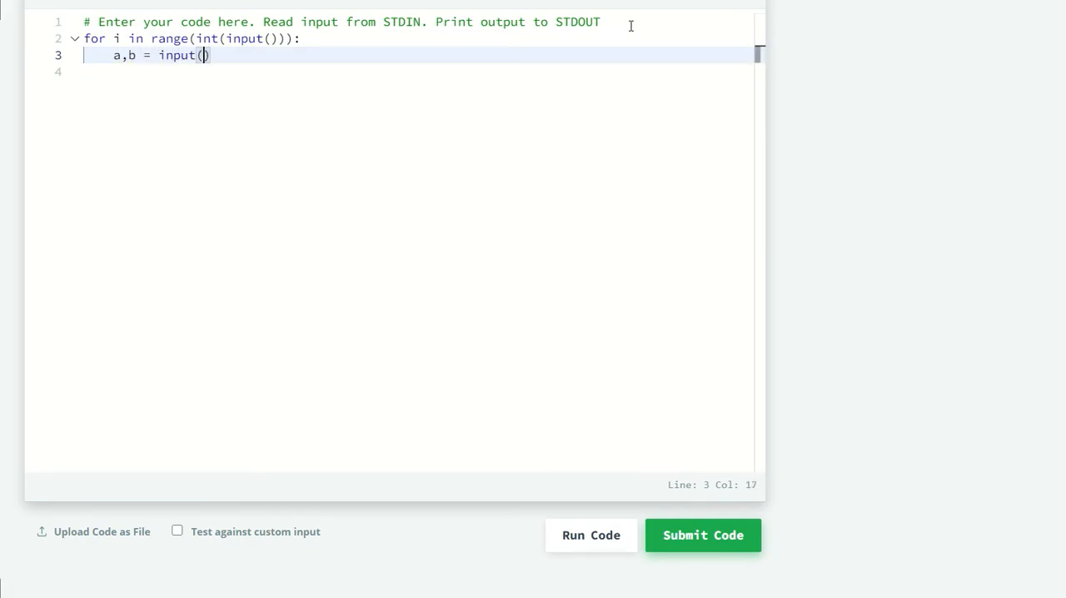
{"action": "type", "text": ".split("}
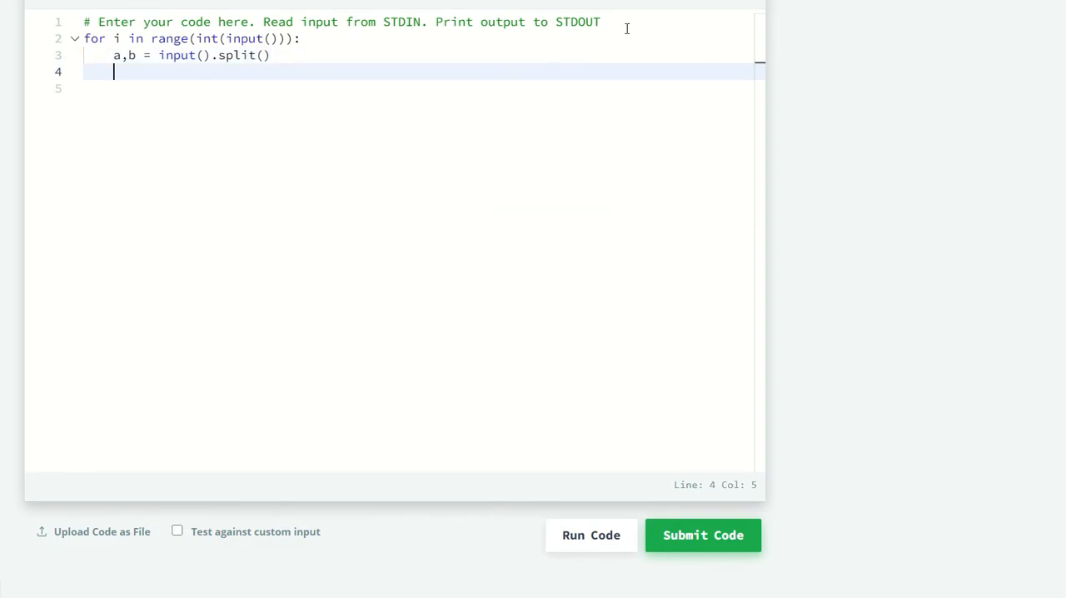
{"action": "type", "text": "t"}
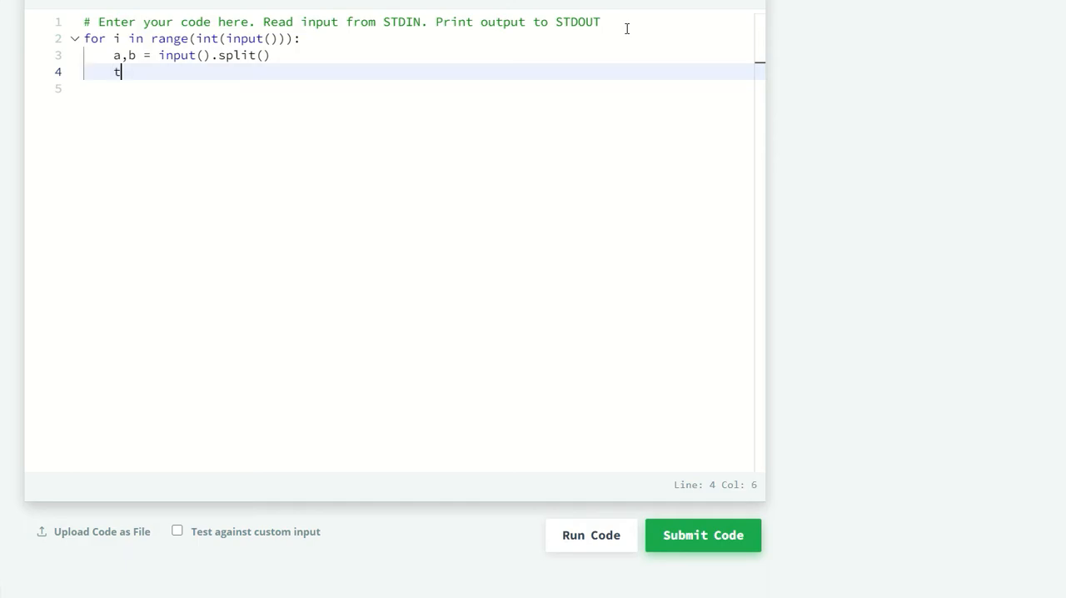
- Add a try block printing int(a)//int(b) and begin the except clause
{"action": "type", "text": "ry:"}
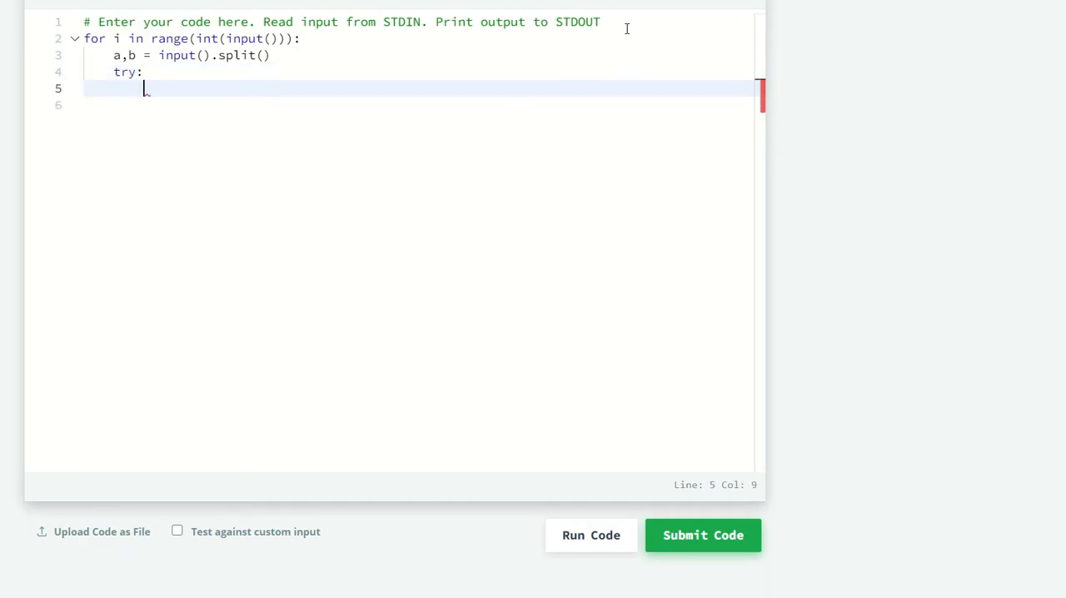
{"action": "type", "text": "print("}
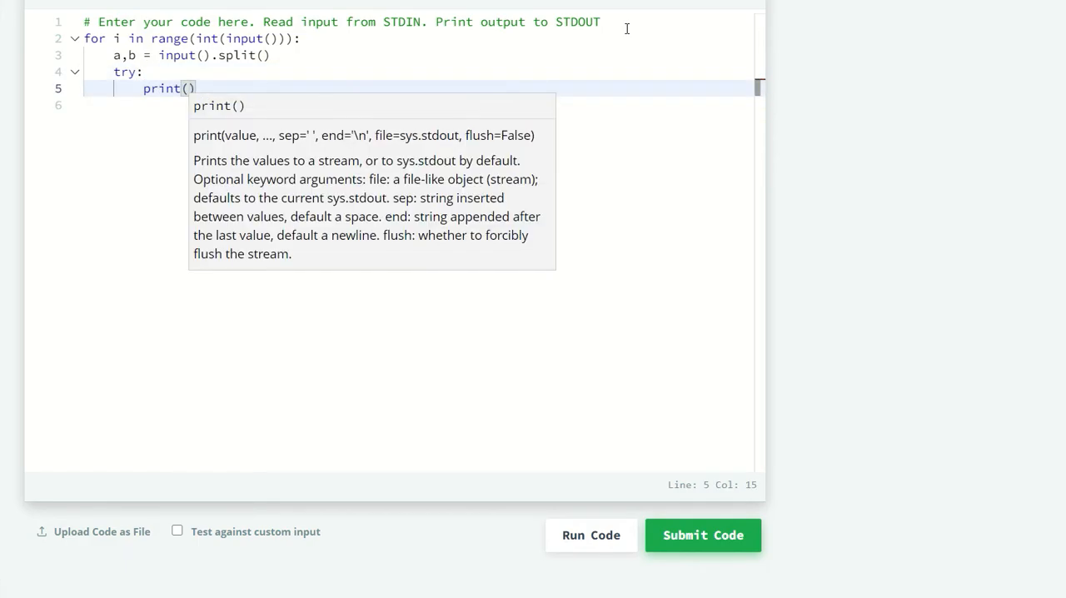
{"action": "type", "text": "int(a)"}
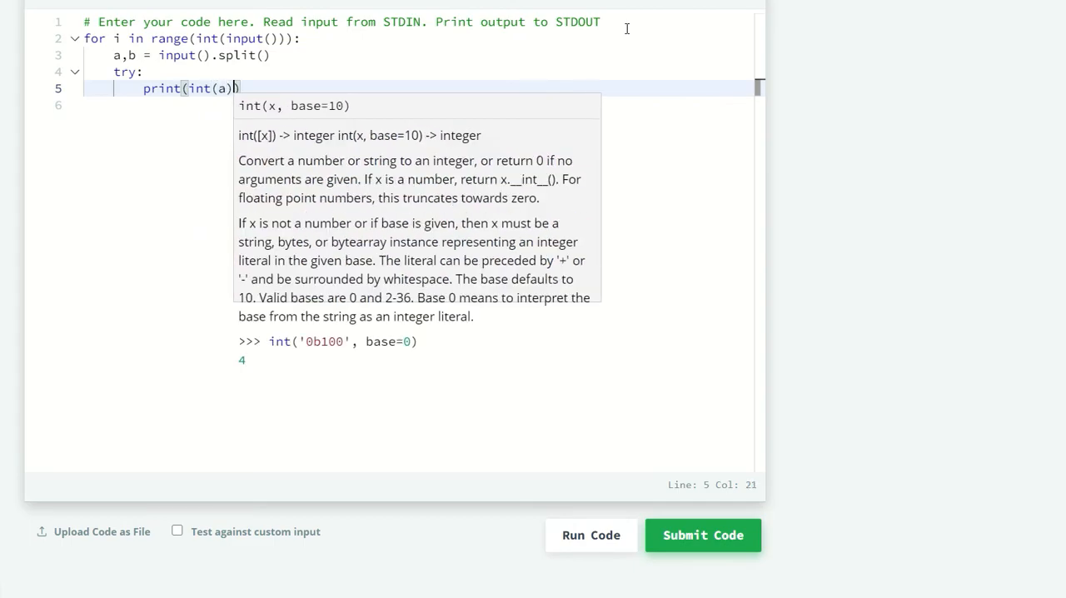
{"action": "type", "text": "//int(b"}
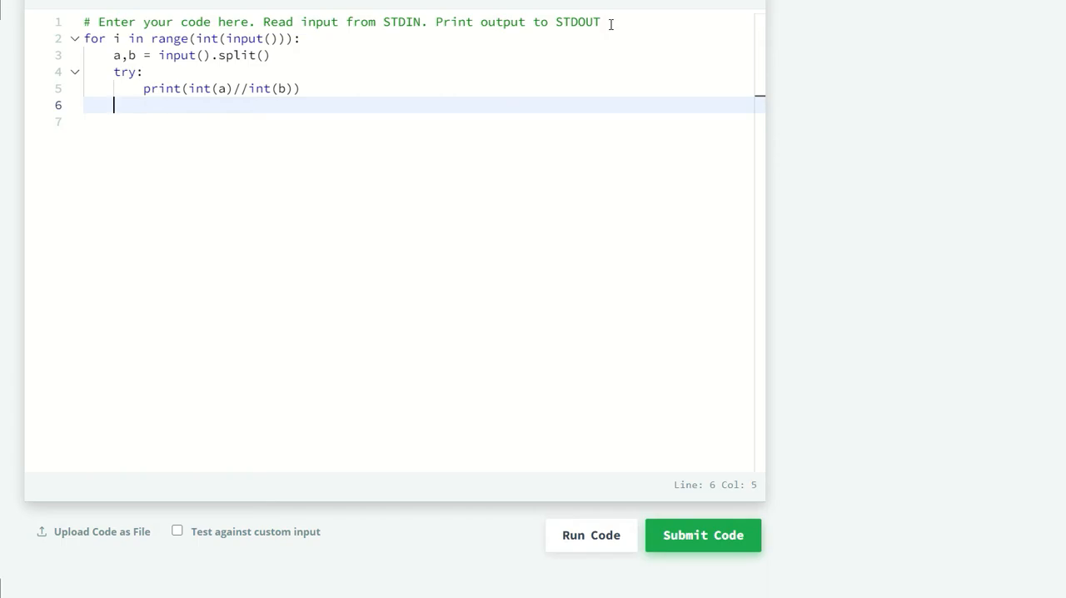
{"action": "type", "text": "except"}
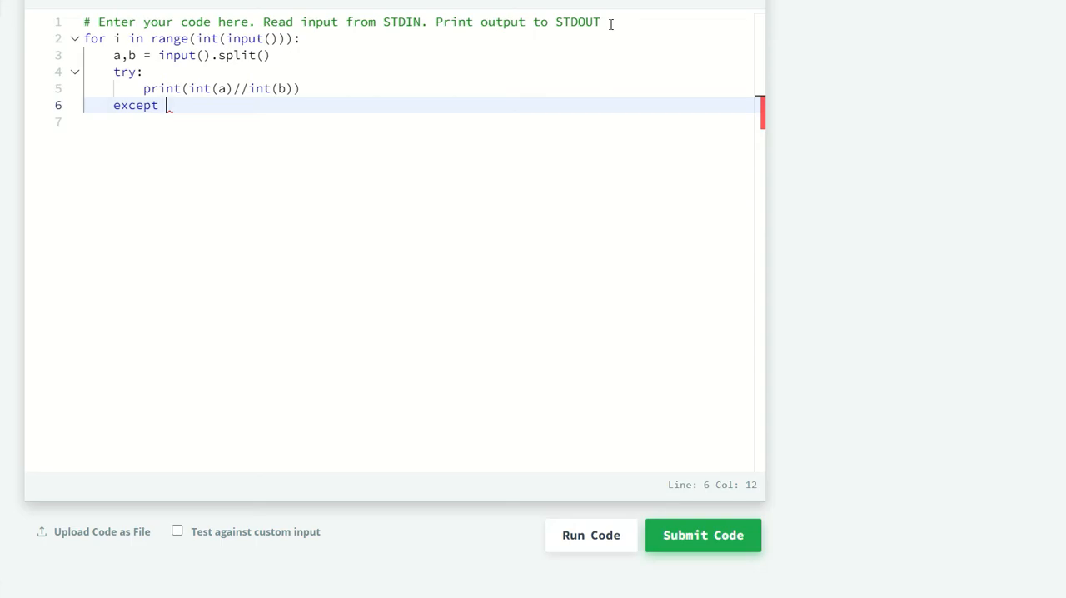
- Catch ZeroDivisionError as e and print('Error Code:',e)
{"action": "type", "text": "Zer"}
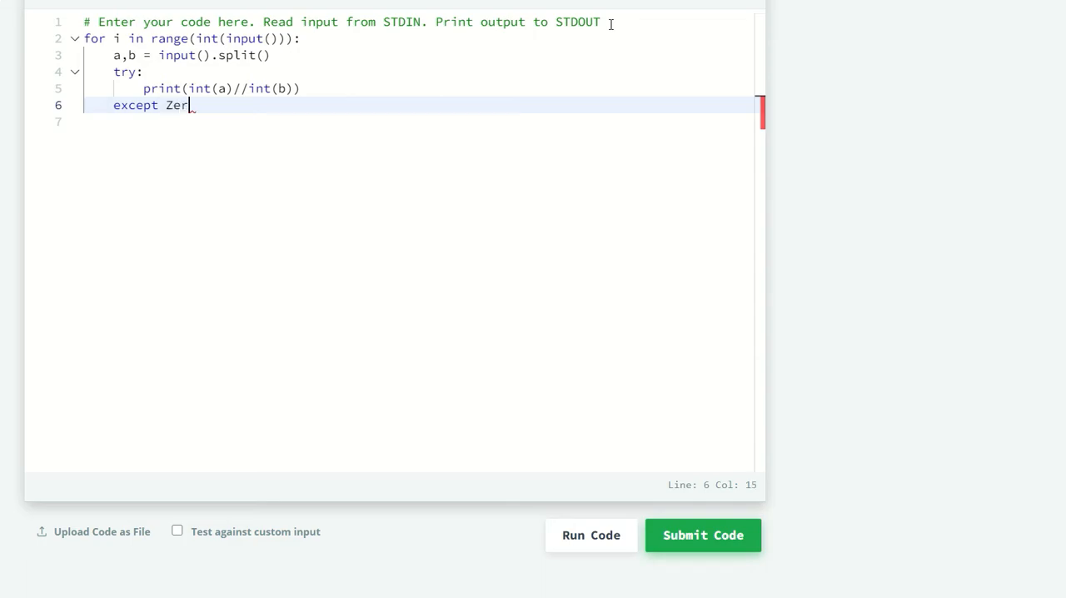
{"action": "type", "text": "oD"}
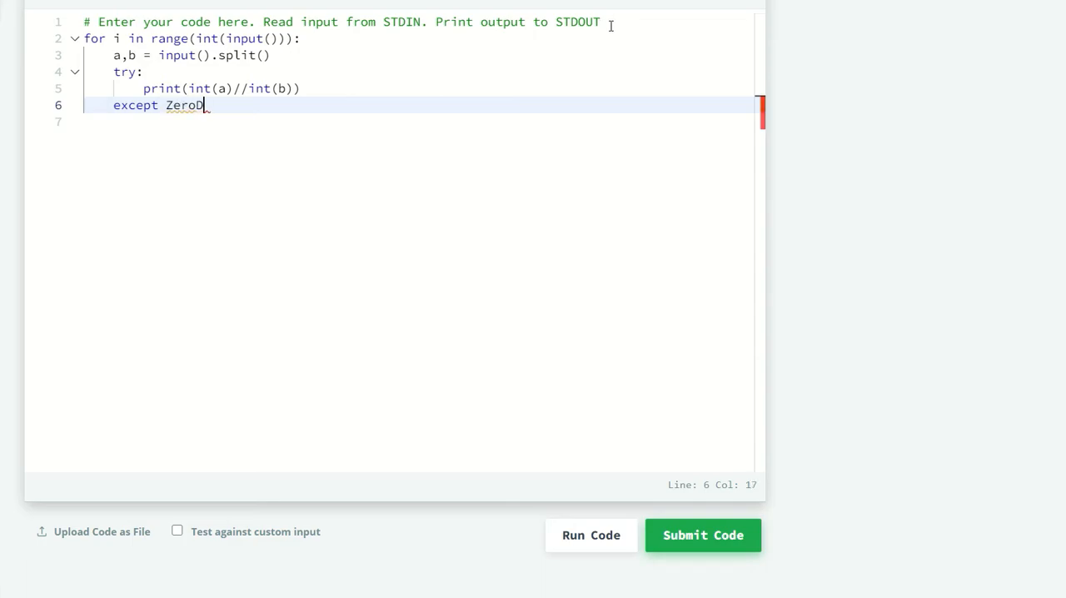
{"action": "type", "text": "ivisionError as e :"}
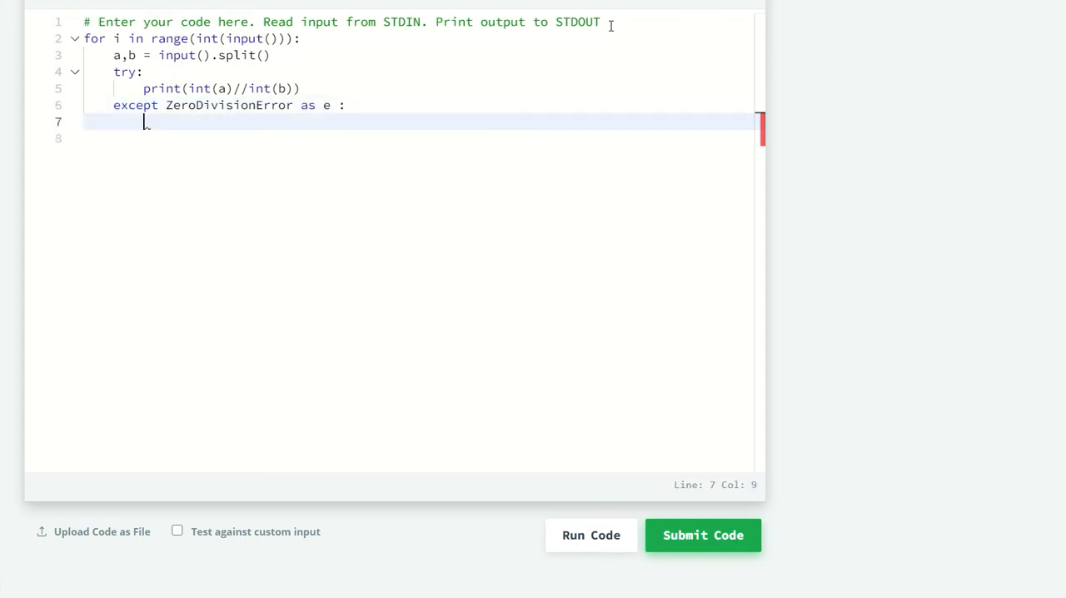
{"action": "type", "text": "print"}
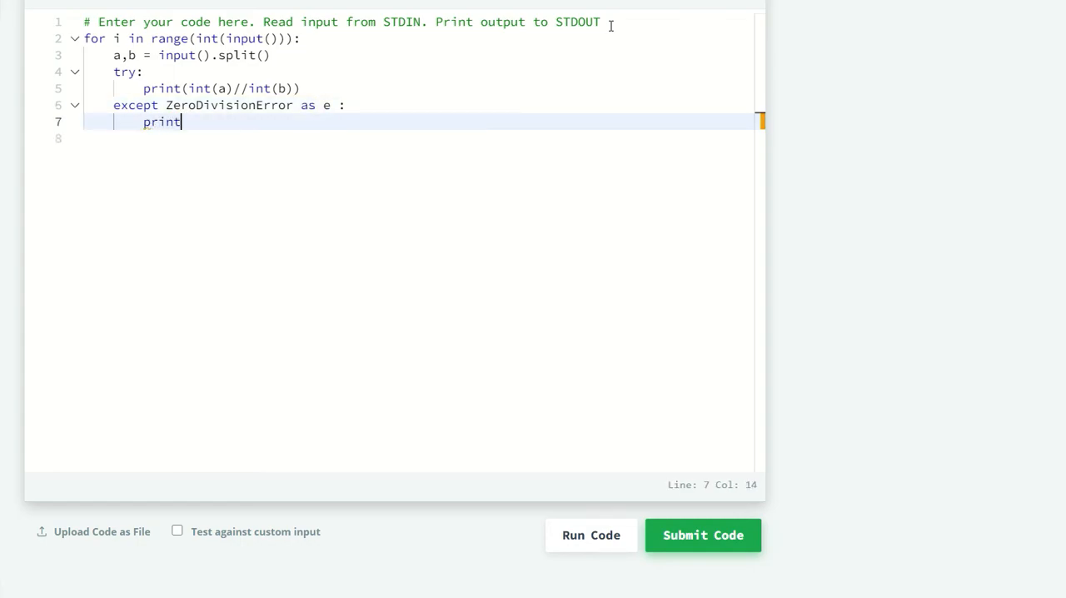
{"action": "type", "text": "("}
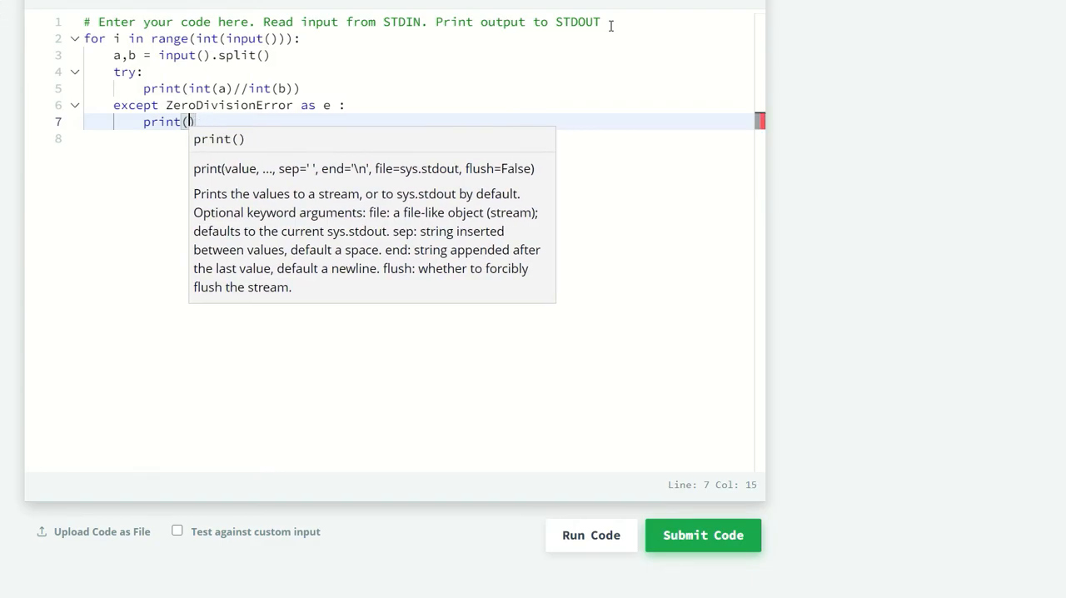
{"action": "type", "text": "'"}
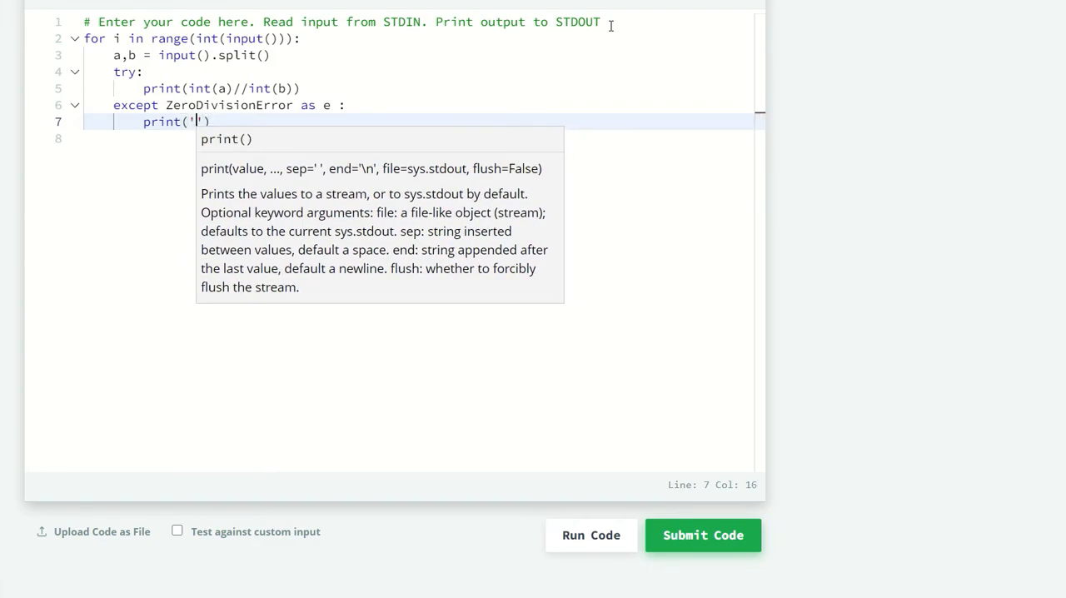
{"action": "type", "text": "Error C"}
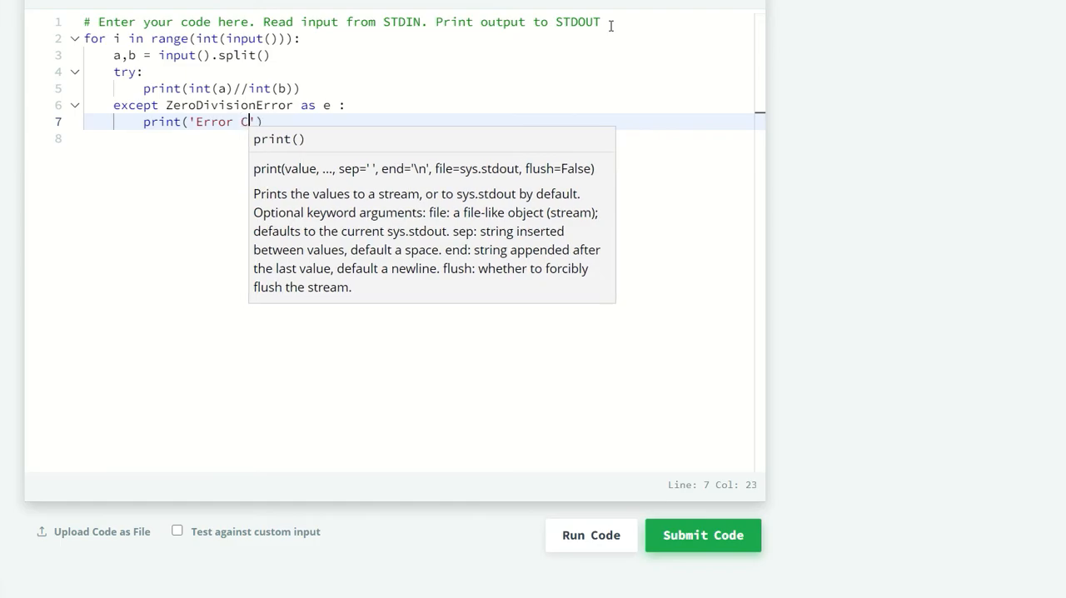
{"action": "type", "text": "ode:',e"}
{"action": "left_click", "coordinate": [418, 139]}
{"action": "type", "text": "ex"}
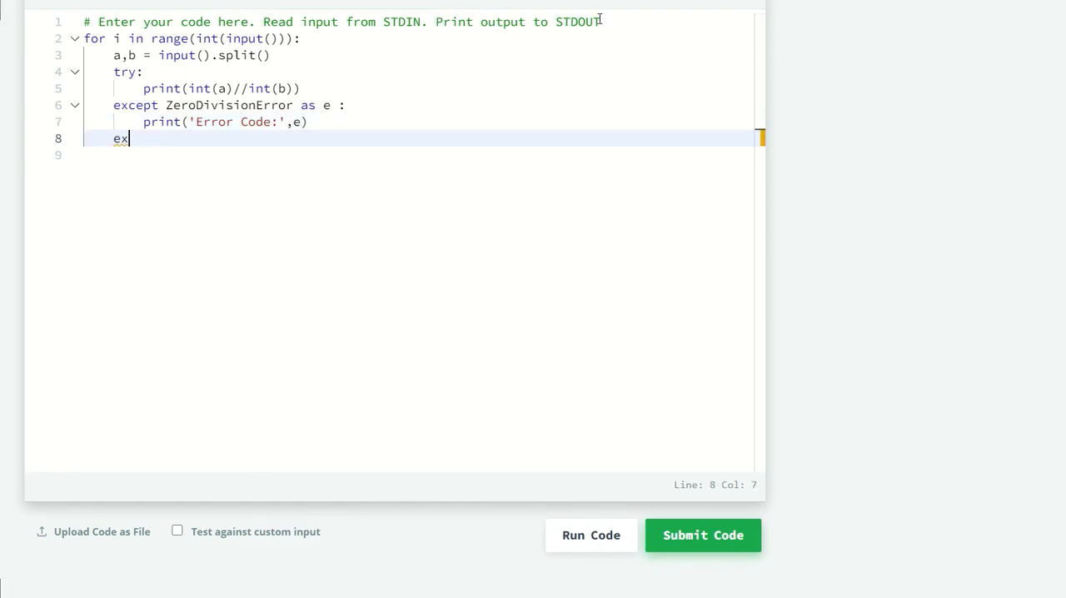
- Catch ValueError as e and print('Error Code:',e)
{"action": "type", "text": "cept ValueE"}
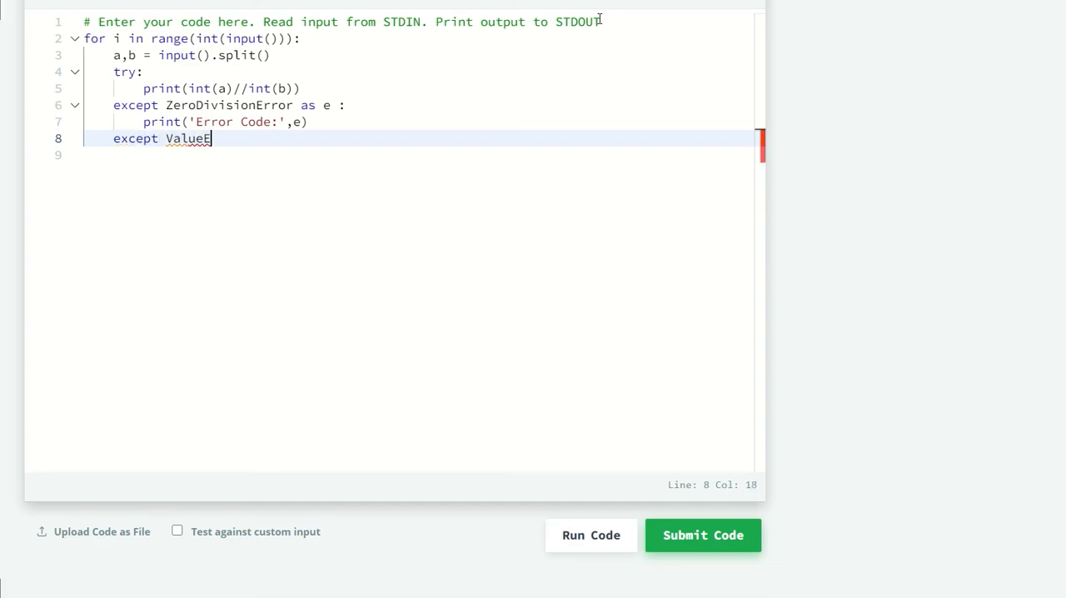
{"action": "type", "text": "rror as e:"}
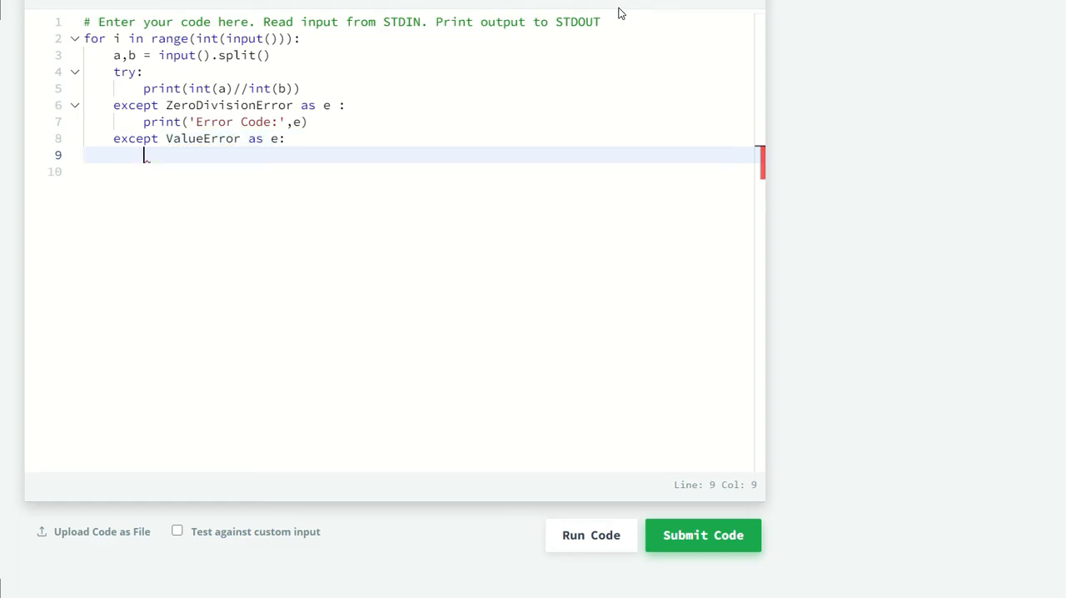
{"action": "type", "text": "print("}
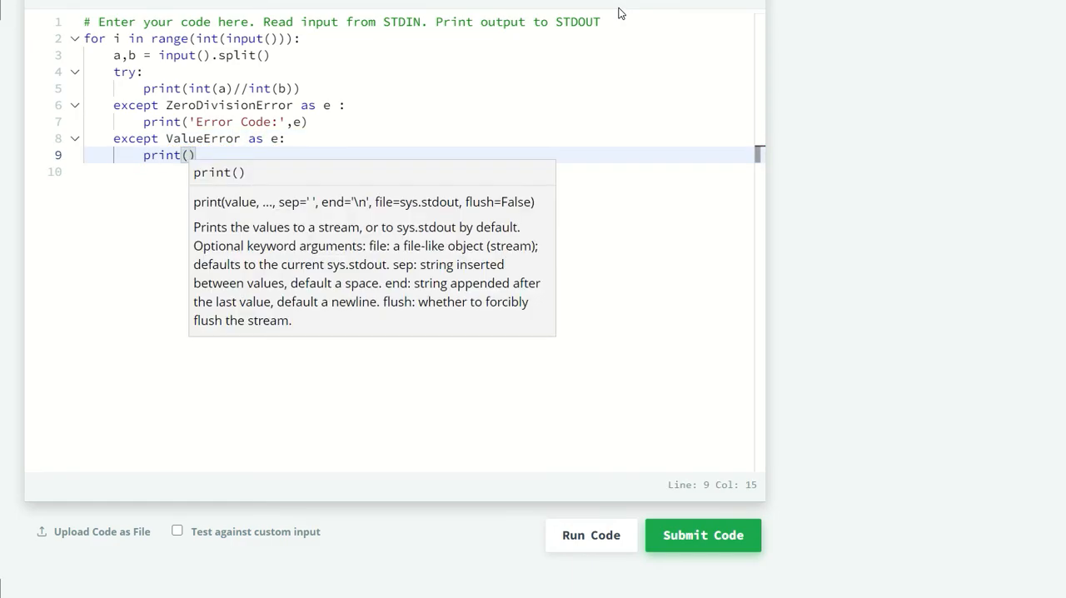
{"action": "type", "text": "'Er"}
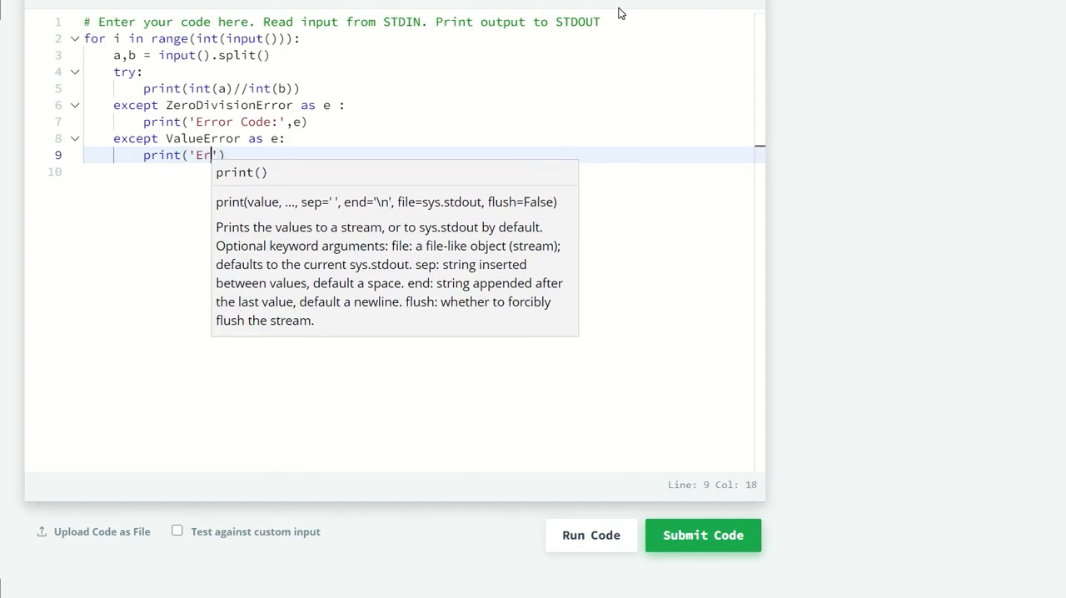
{"action": "type", "text": "ror Cod"}
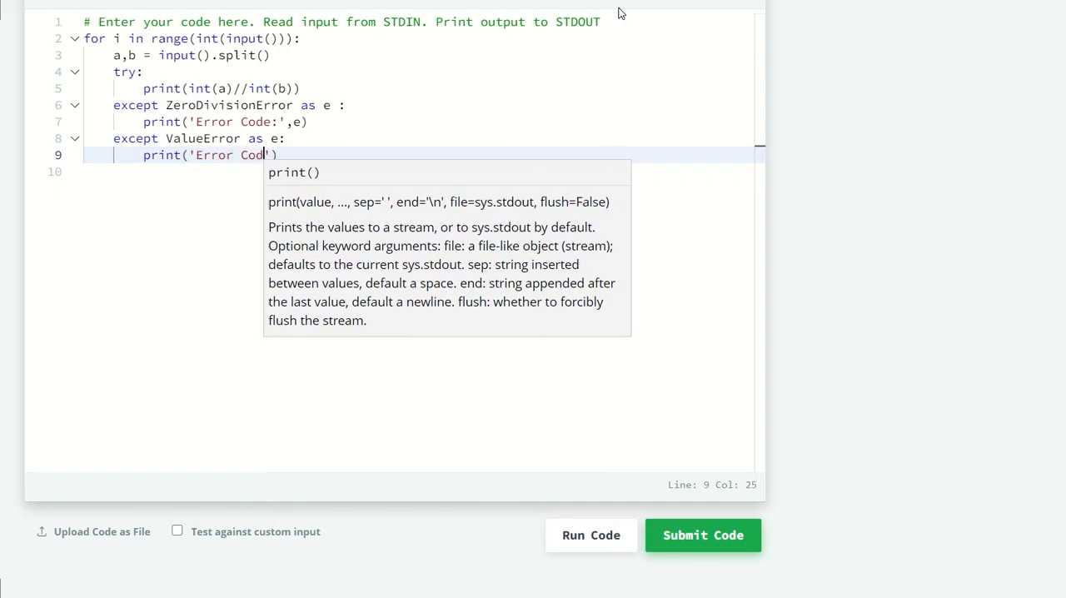
{"action": "type", "text": "e:',"}
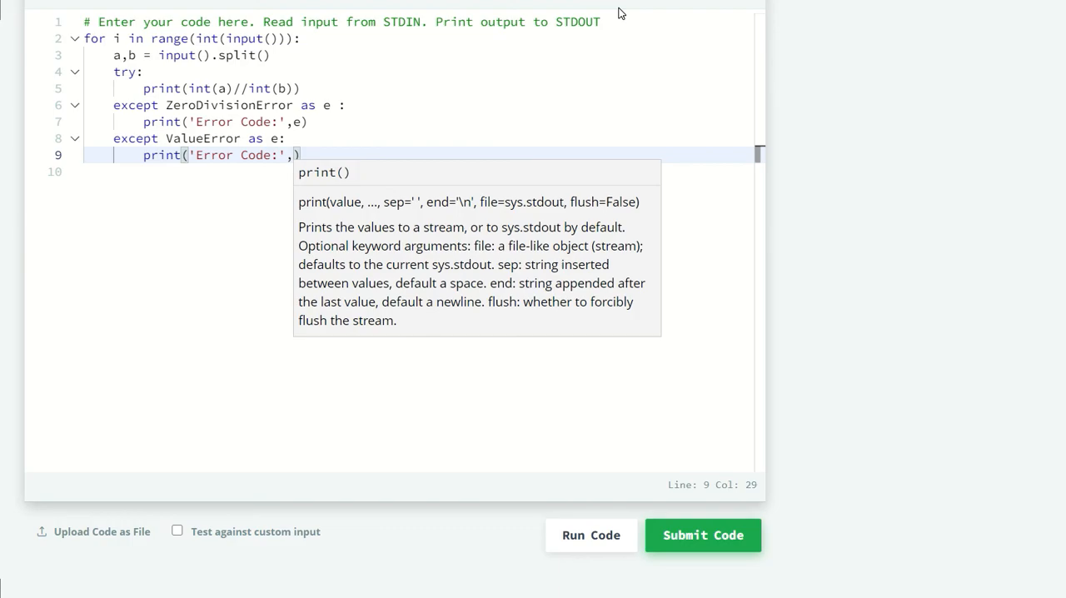
{"action": "type", "text": "e"}
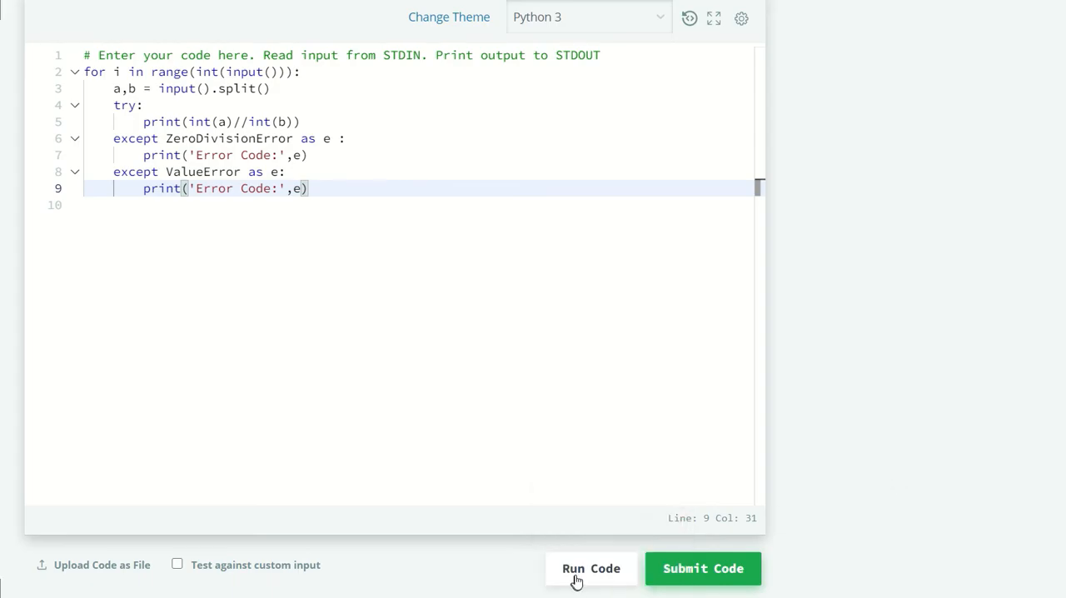
- Run the code and confirm Sample Test case 0 passes
{"action": "left_click", "coordinate": [591, 567]}
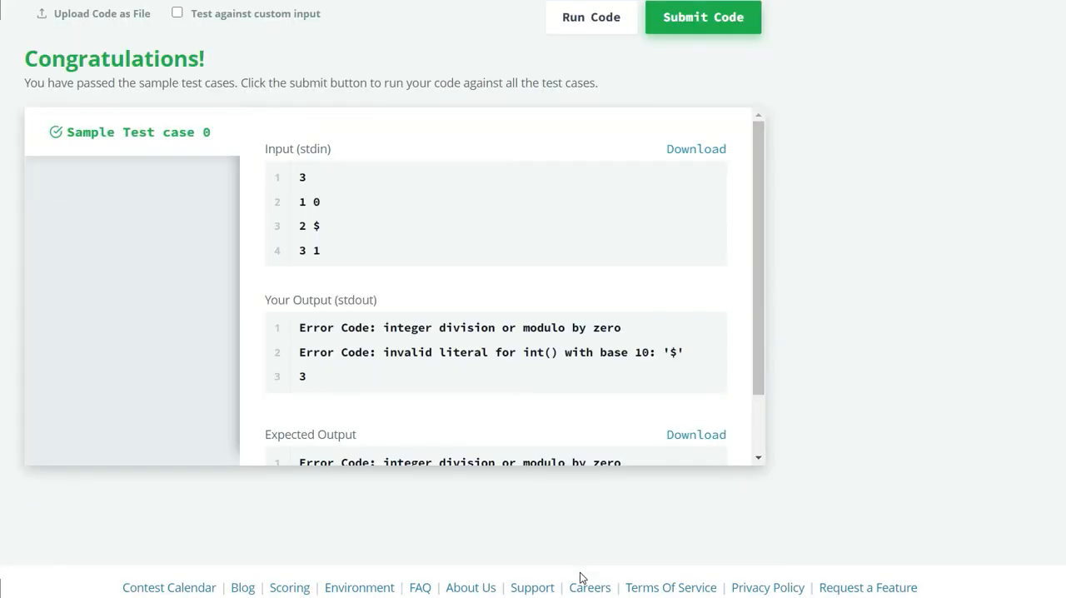
{"action": "mouse_move", "coordinate": [210, 424]}
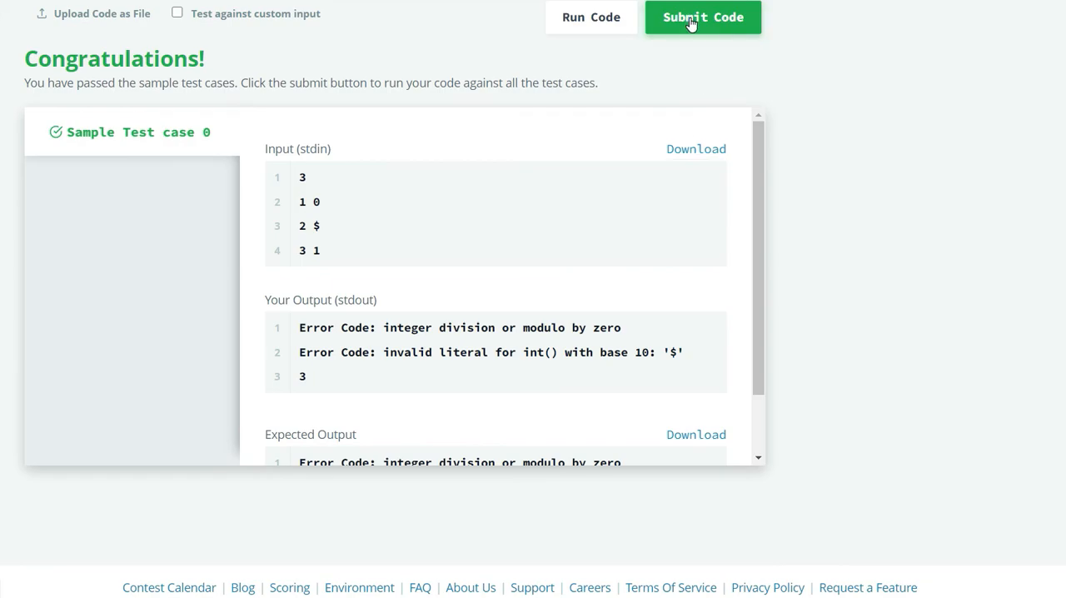
- Submit the solution and confirm test cases 0, 1 and 2 pass
{"action": "left_click", "coordinate": [702, 16]}
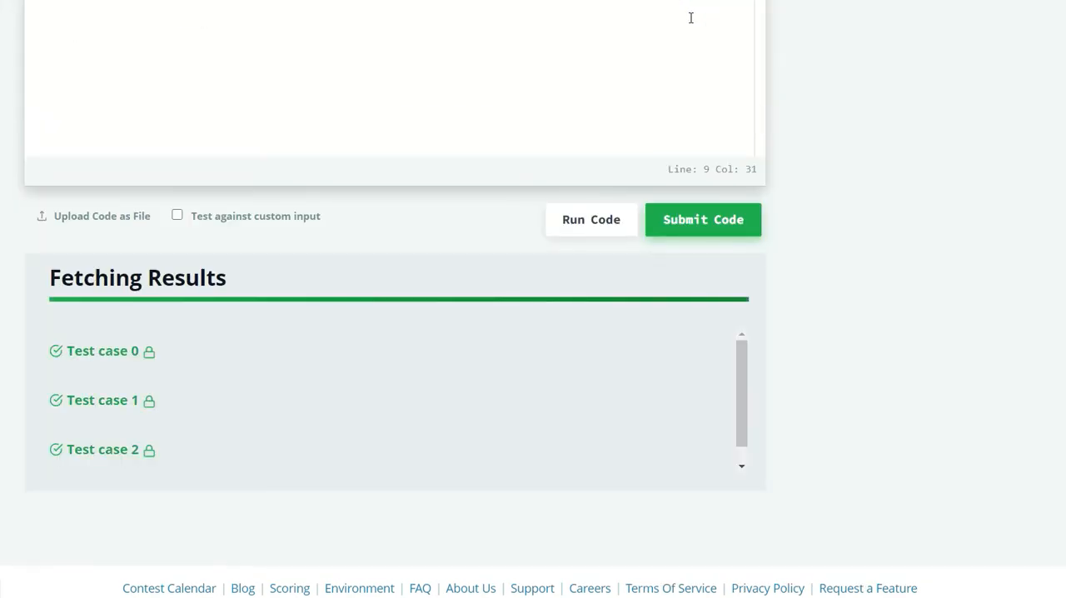
{"action": "left_click", "coordinate": [101, 350]}
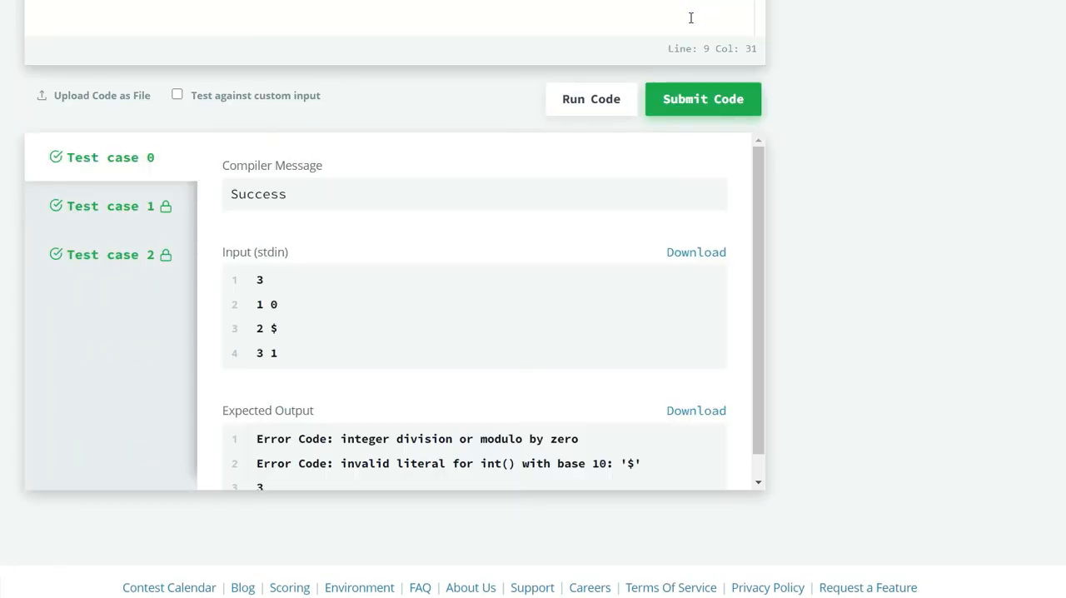
{"action": "left_click", "coordinate": [702, 98]}
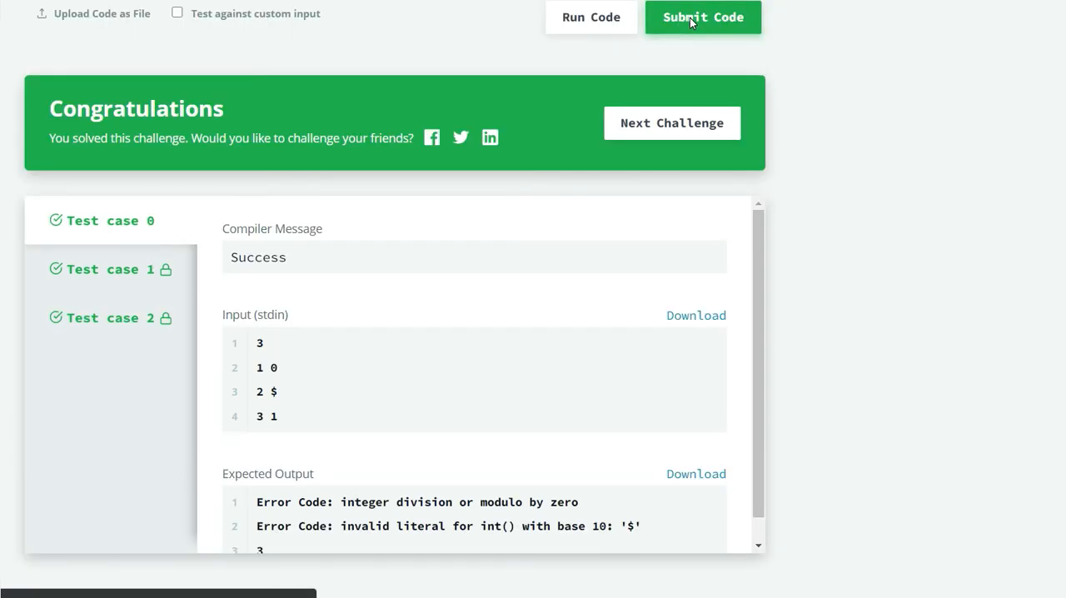